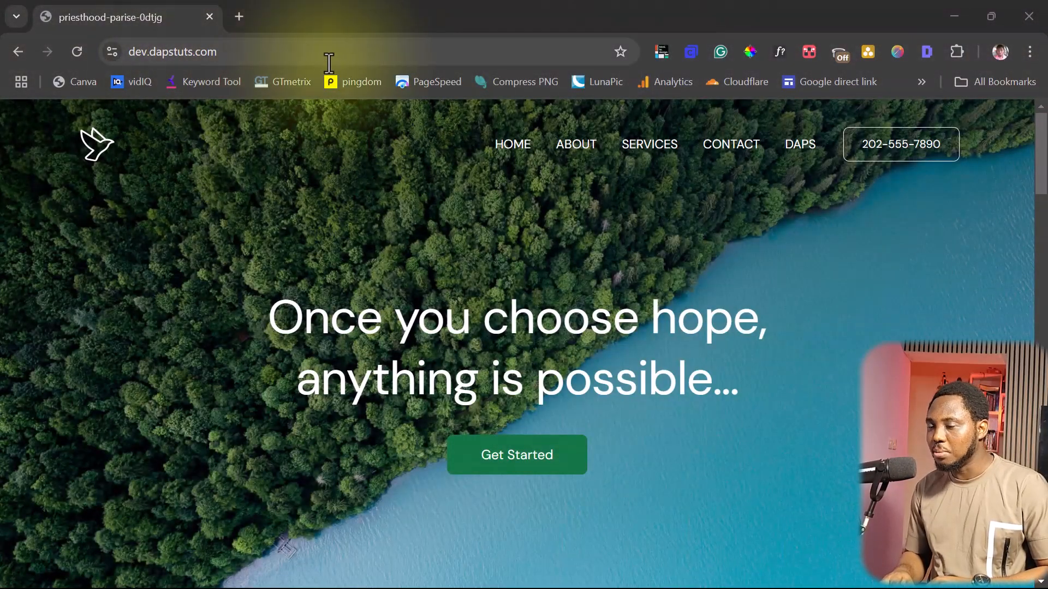
# Step: Inspect the homepage's hero section container element in Chrome DevTools
pyautogui.scroll(-3)
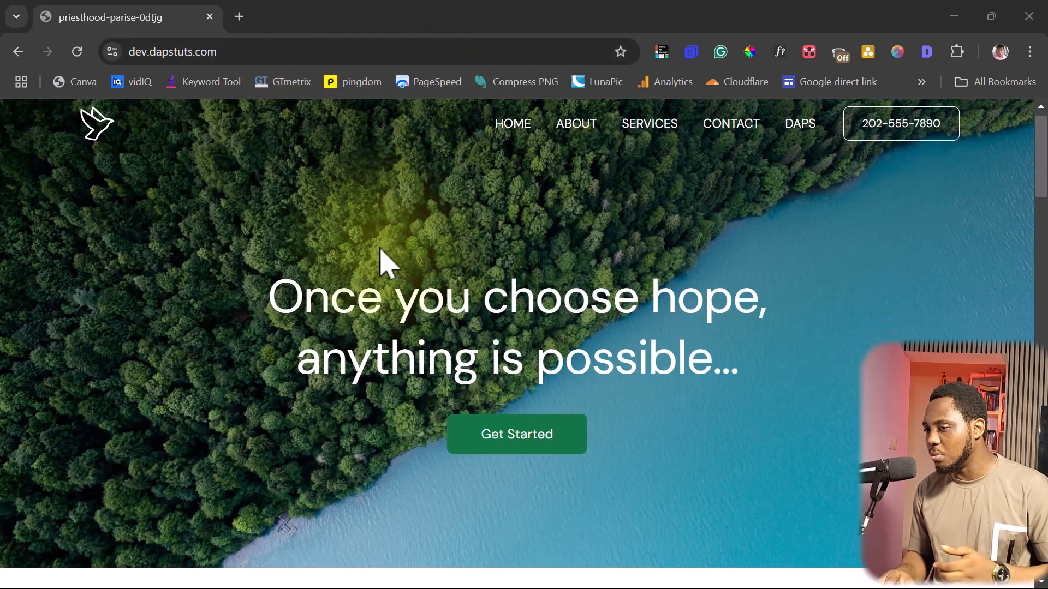
pyautogui.scroll(-3)
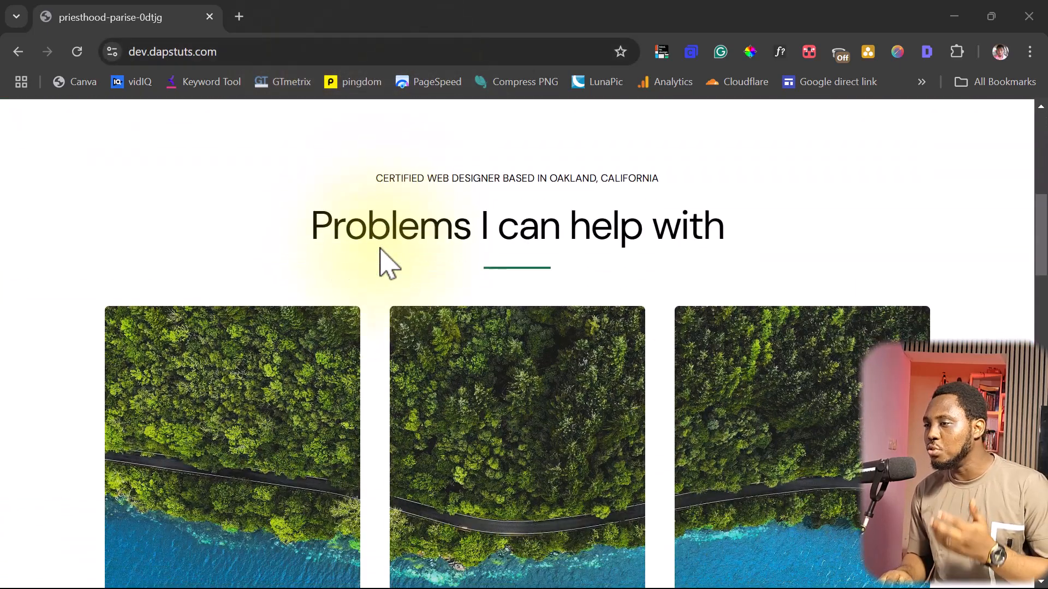
pyautogui.scroll(3)
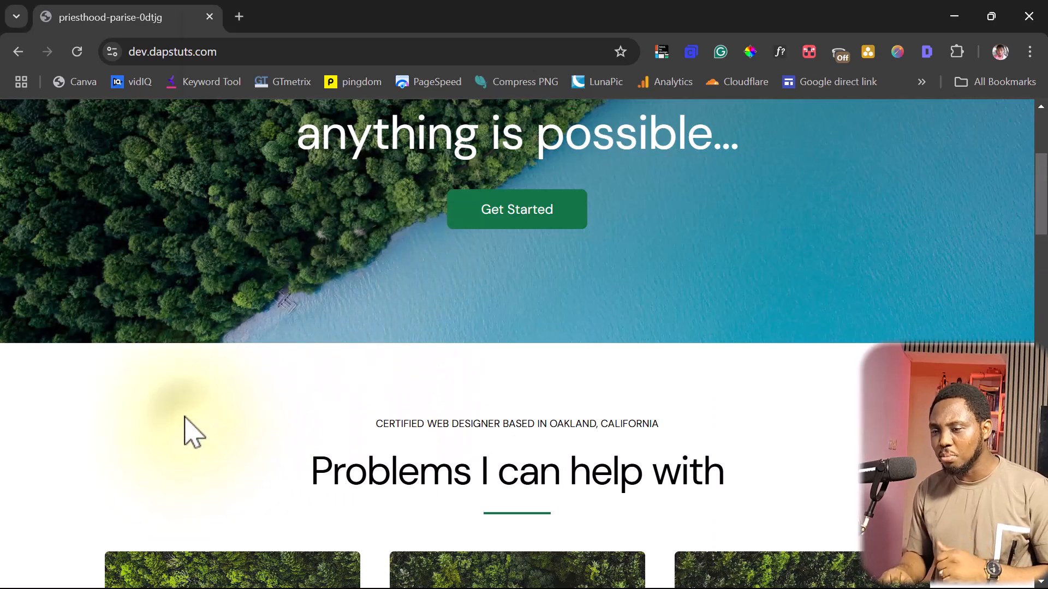
pyautogui.rightClick(194, 431)
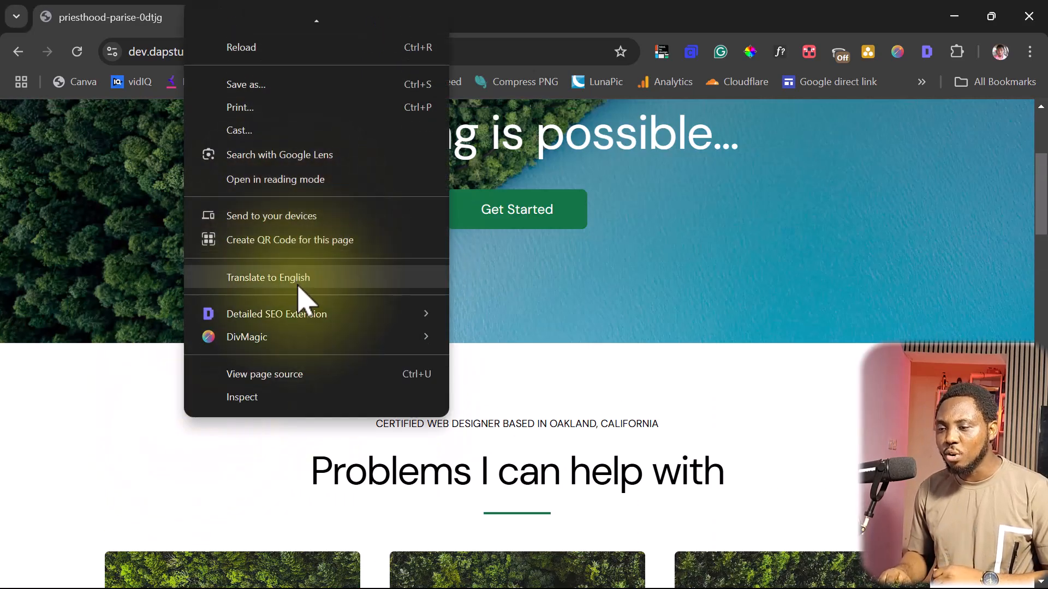
pyautogui.click(242, 397)
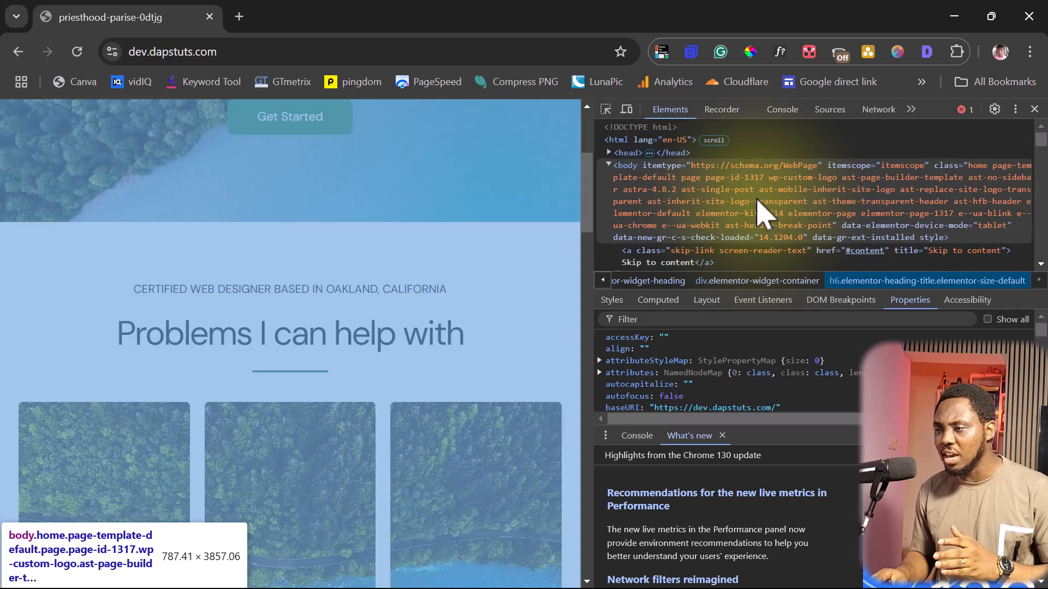
pyautogui.moveTo(829, 194)
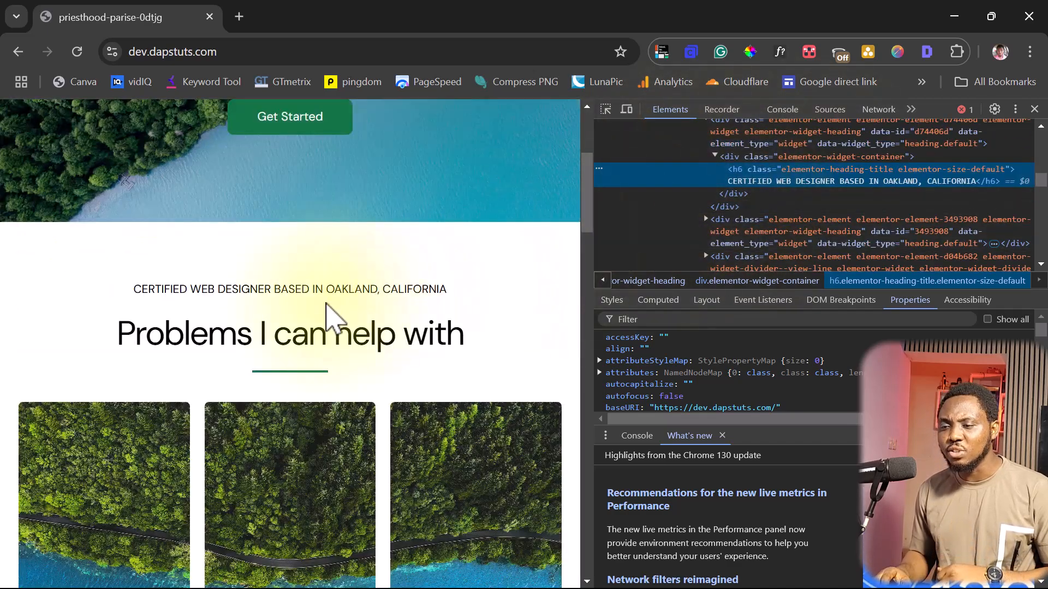
pyautogui.scroll(3)
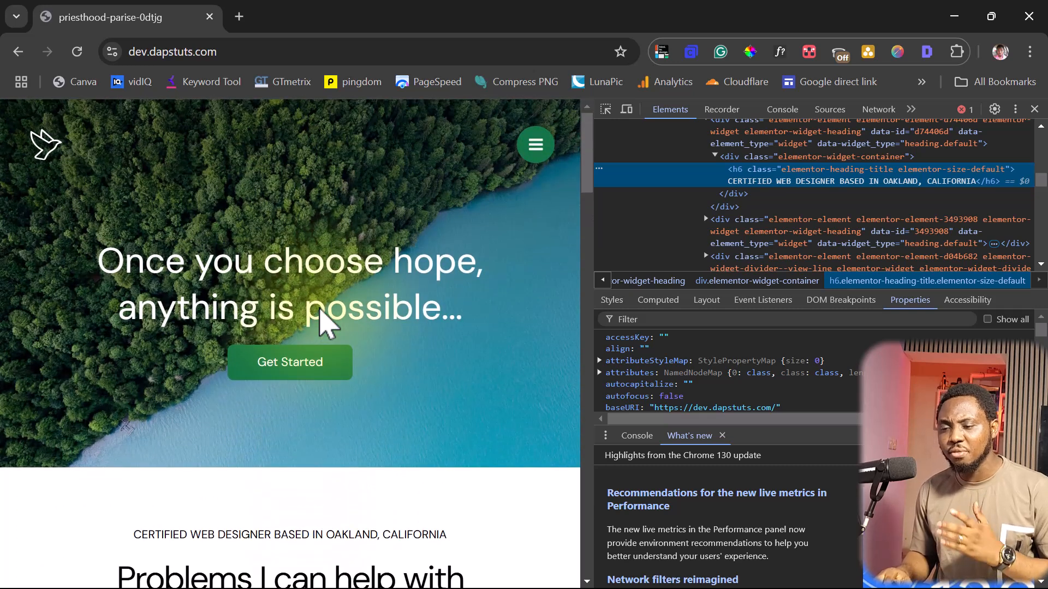
pyautogui.moveTo(640, 151)
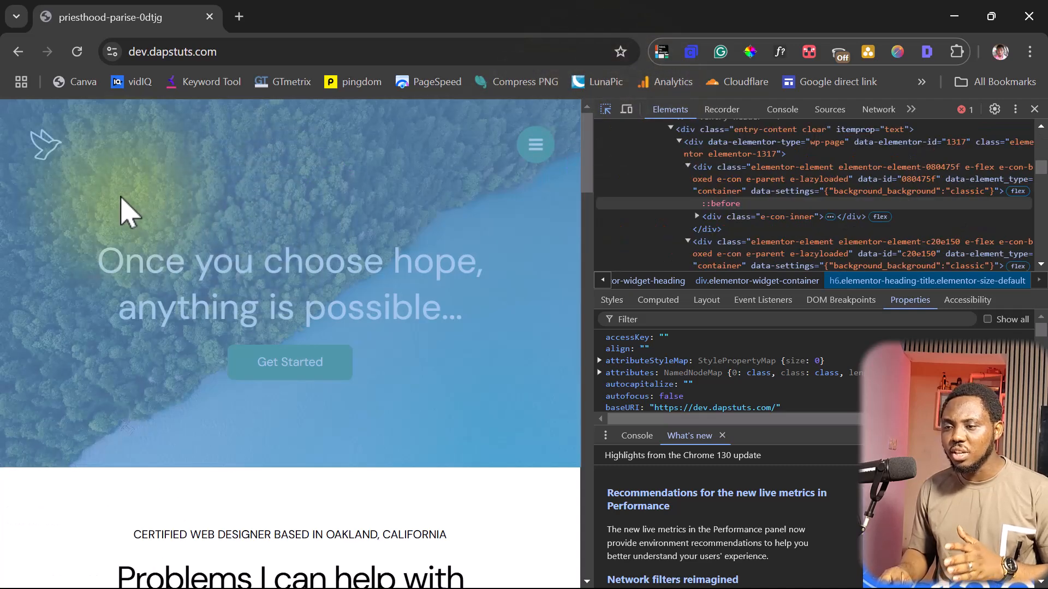
pyautogui.click(721, 203)
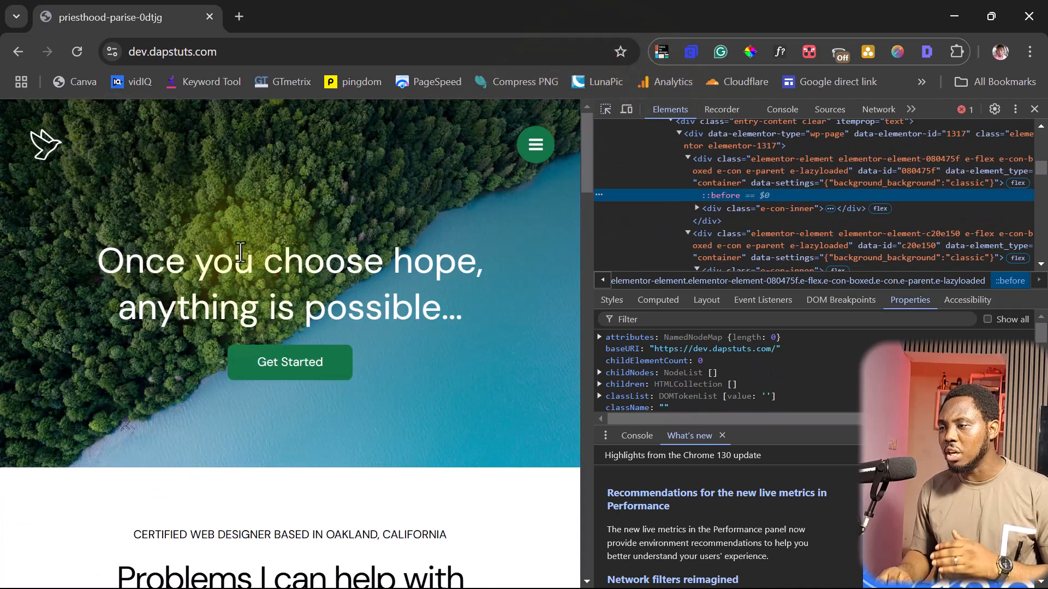
pyautogui.moveTo(755, 207)
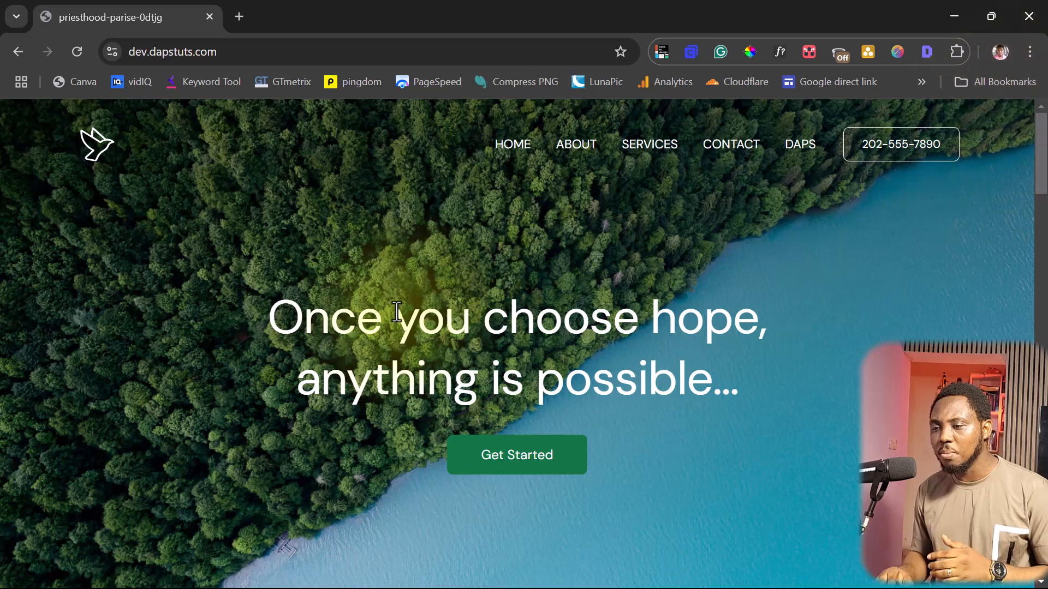
# Step: View the homepage's page source in a new tab, scrolled to the header markup
pyautogui.rightClick(394, 315)
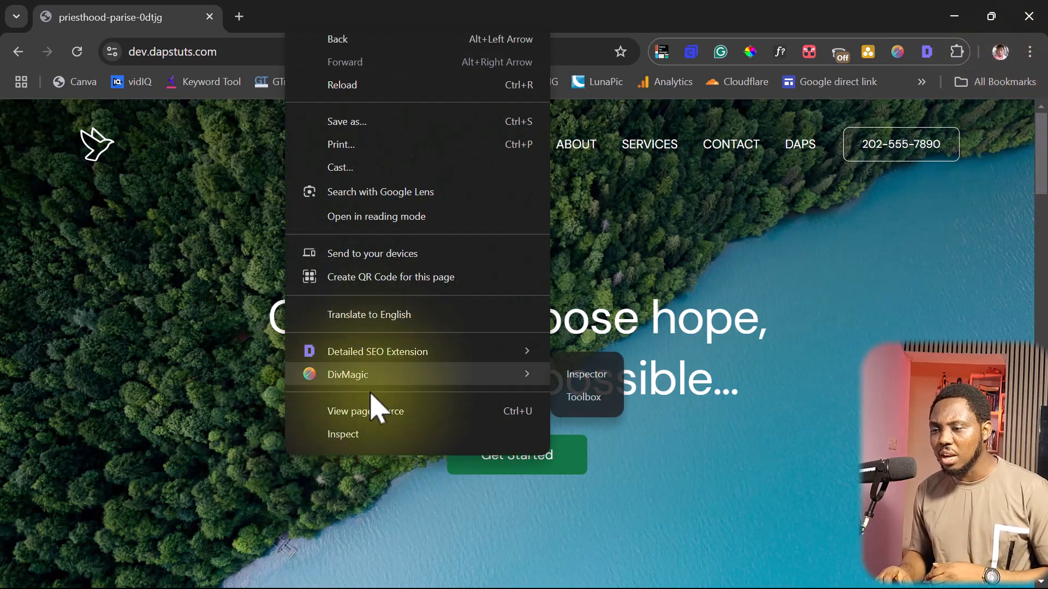
pyautogui.moveTo(371, 428)
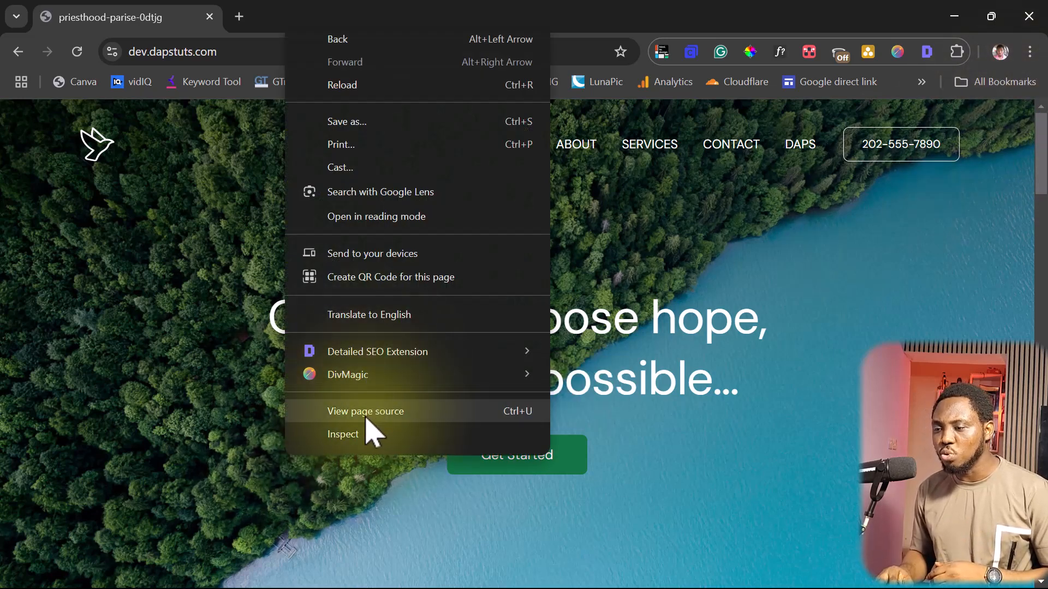
pyautogui.click(365, 411)
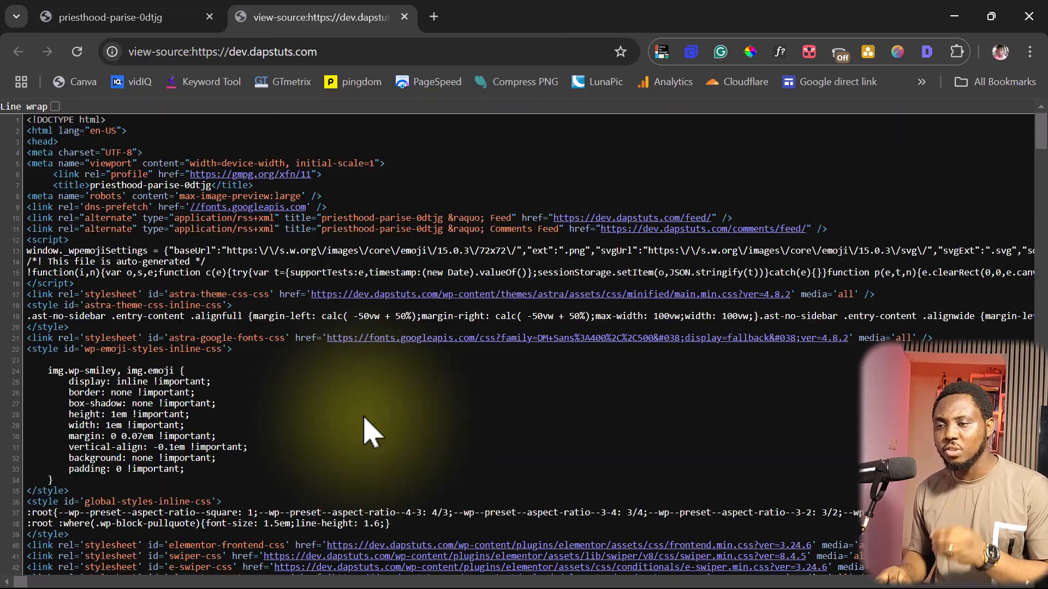
pyautogui.moveTo(340, 337)
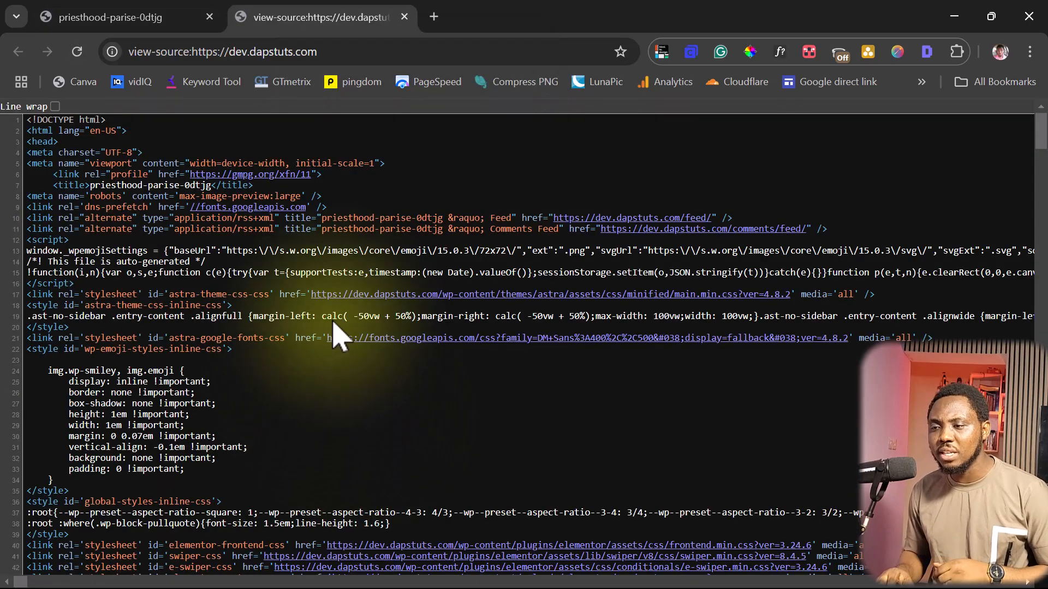
pyautogui.scroll(-3)
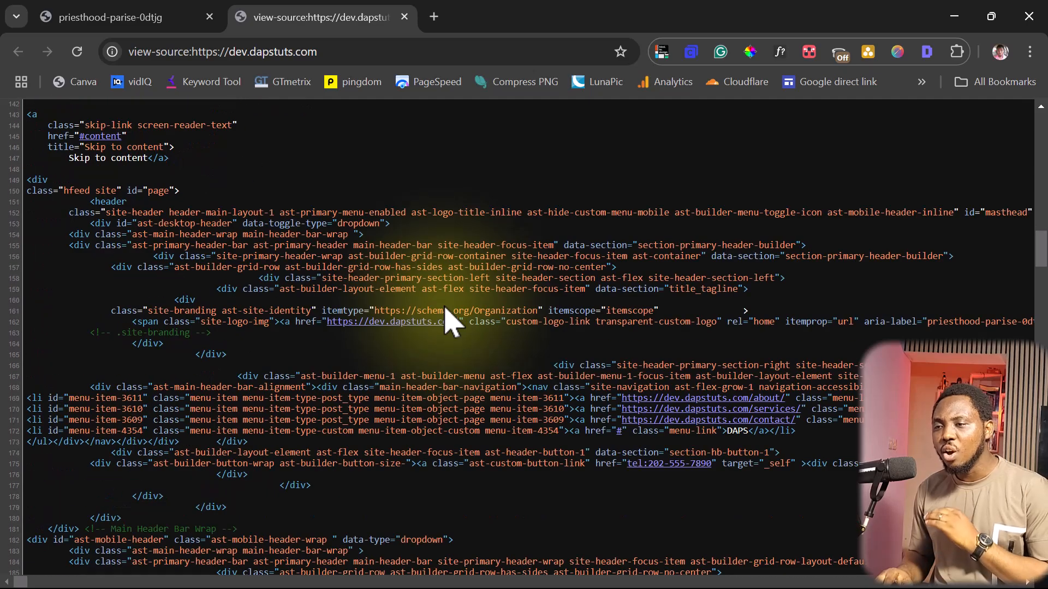
pyautogui.scroll(-3)
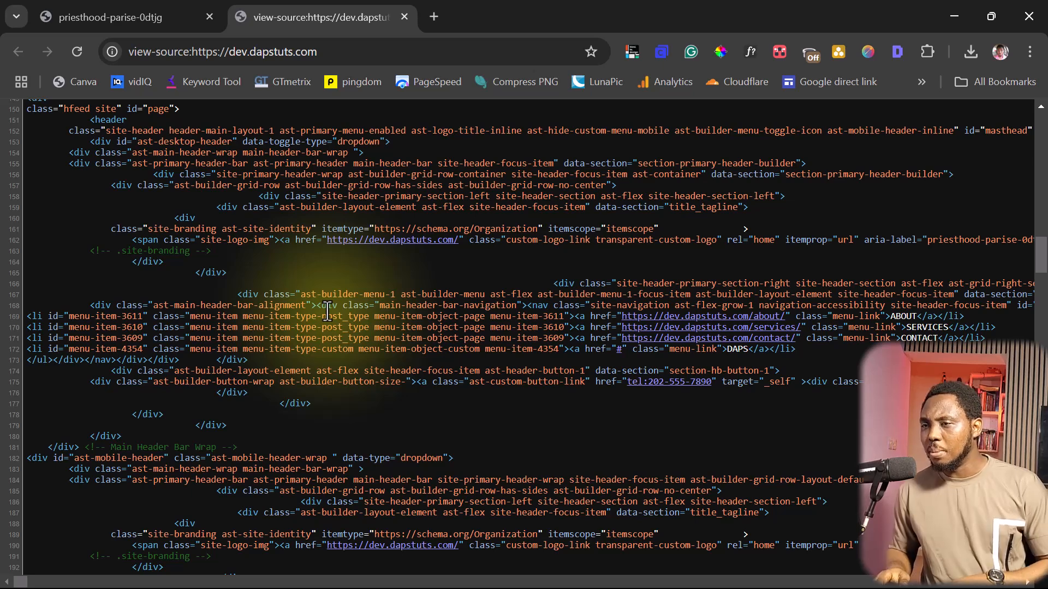
pyautogui.moveTo(224, 250)
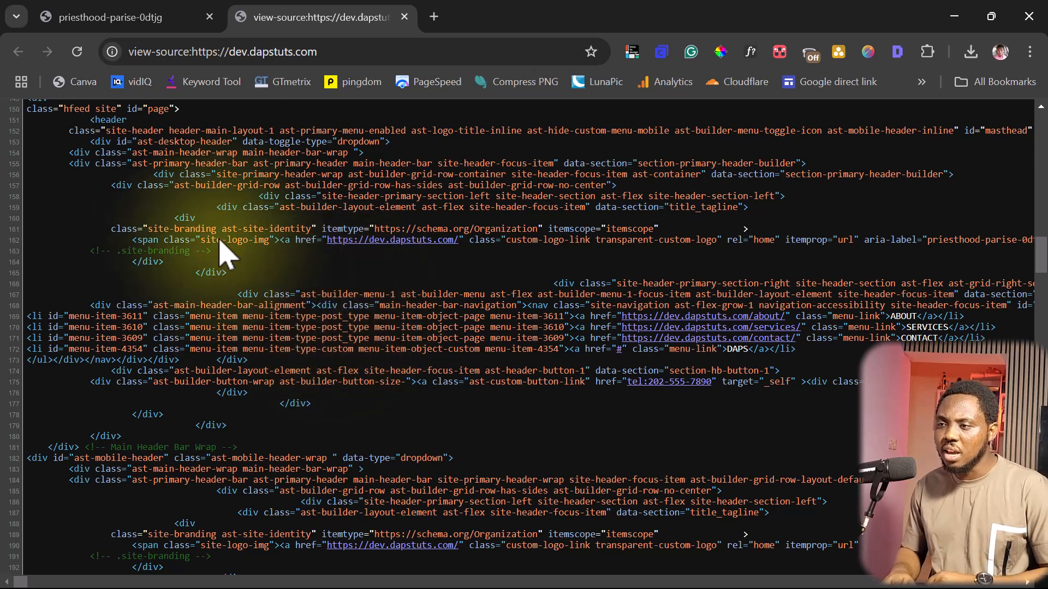
# Step: From a new tab, go to CodePen's Your Work page and create a new pen
pyautogui.click(432, 16)
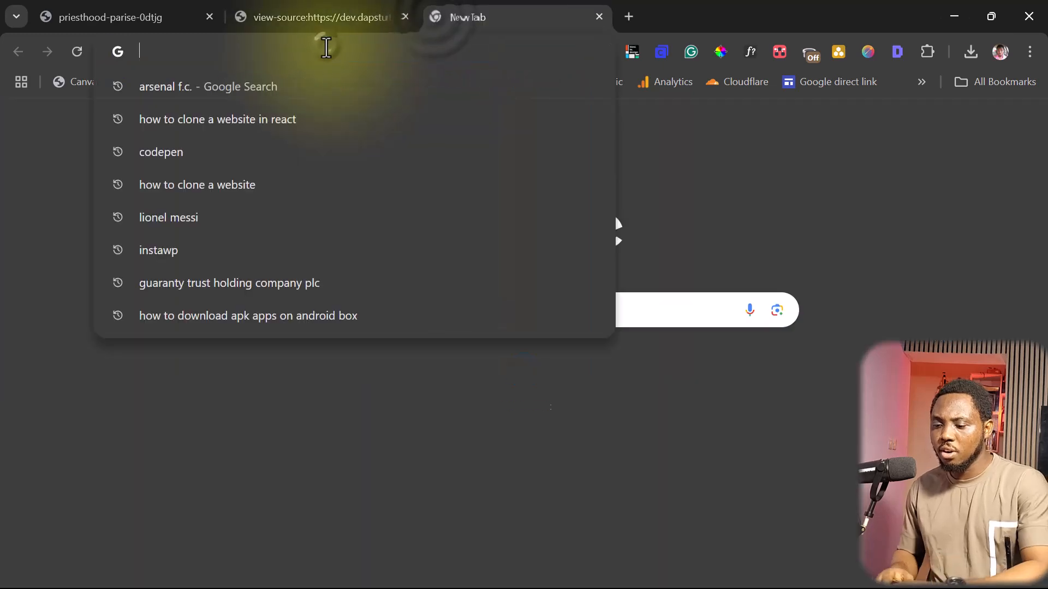
pyautogui.write('cope')
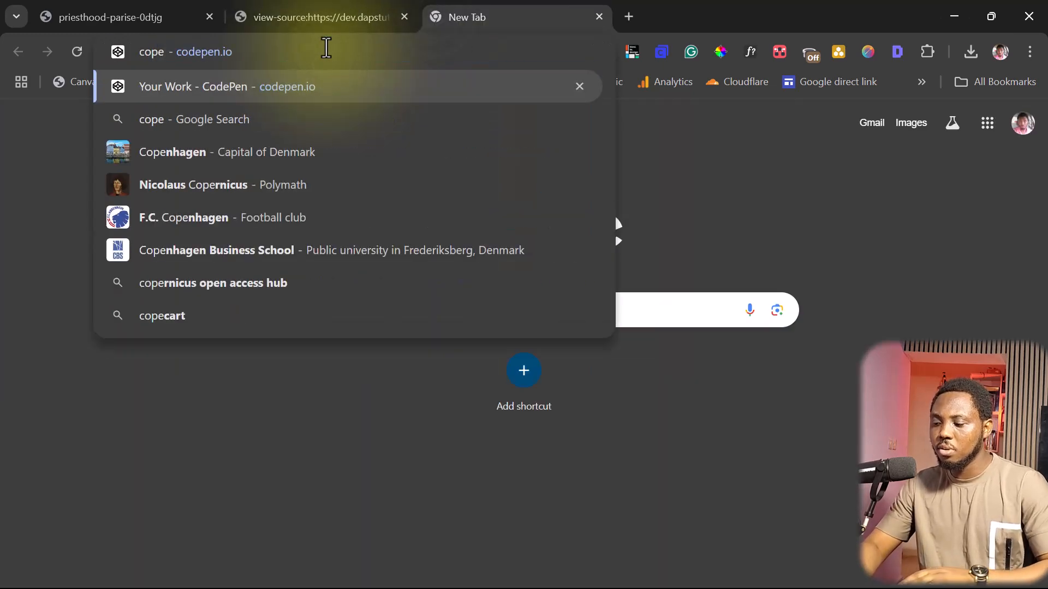
pyautogui.click(226, 86)
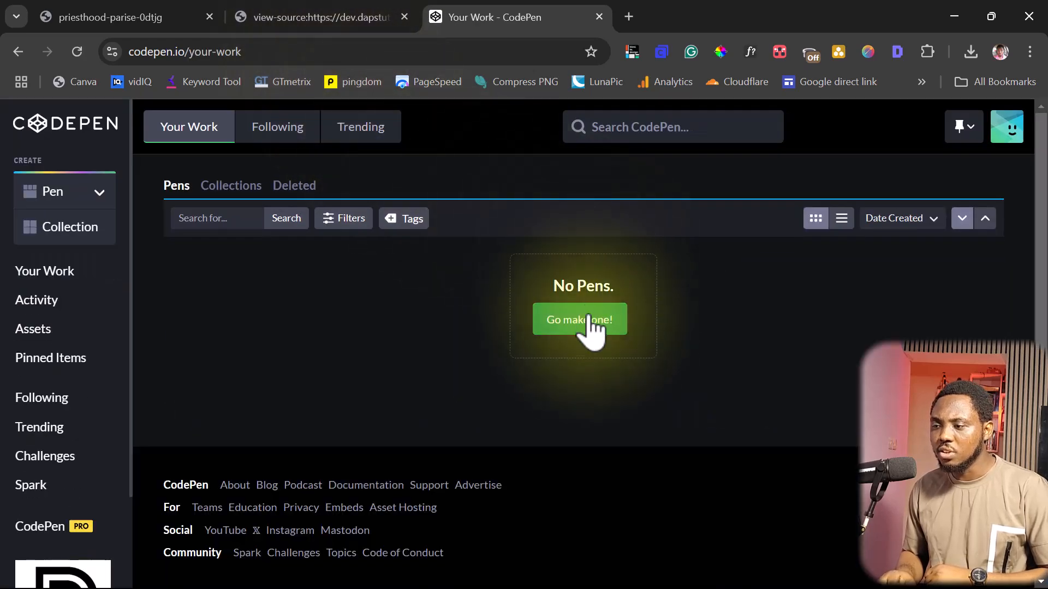
pyautogui.click(578, 319)
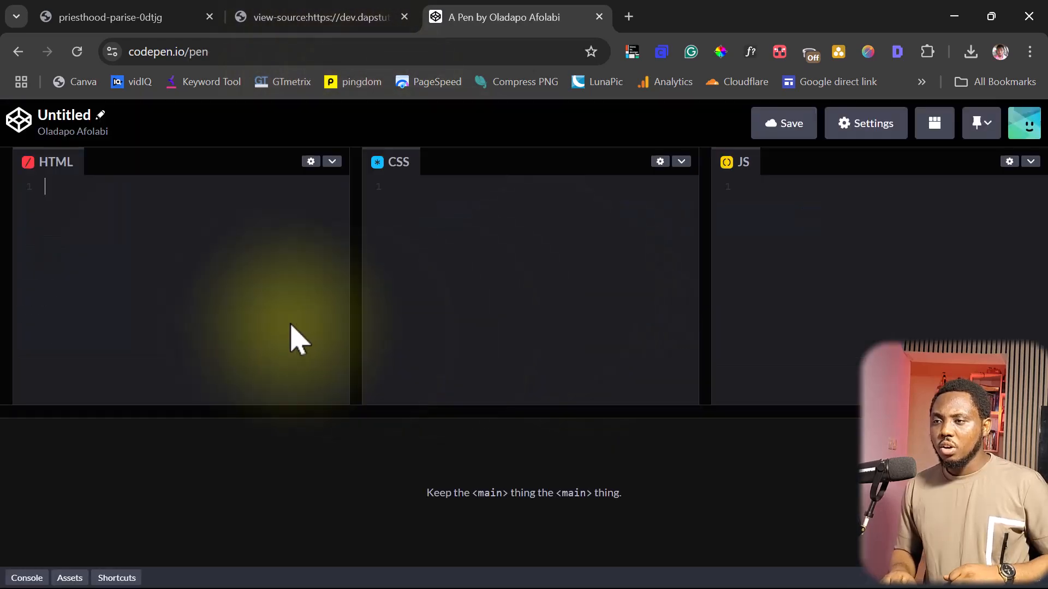
# Step: Paste the full homepage source into the pen's HTML panel and scroll the preview to the footer
pyautogui.click(317, 16)
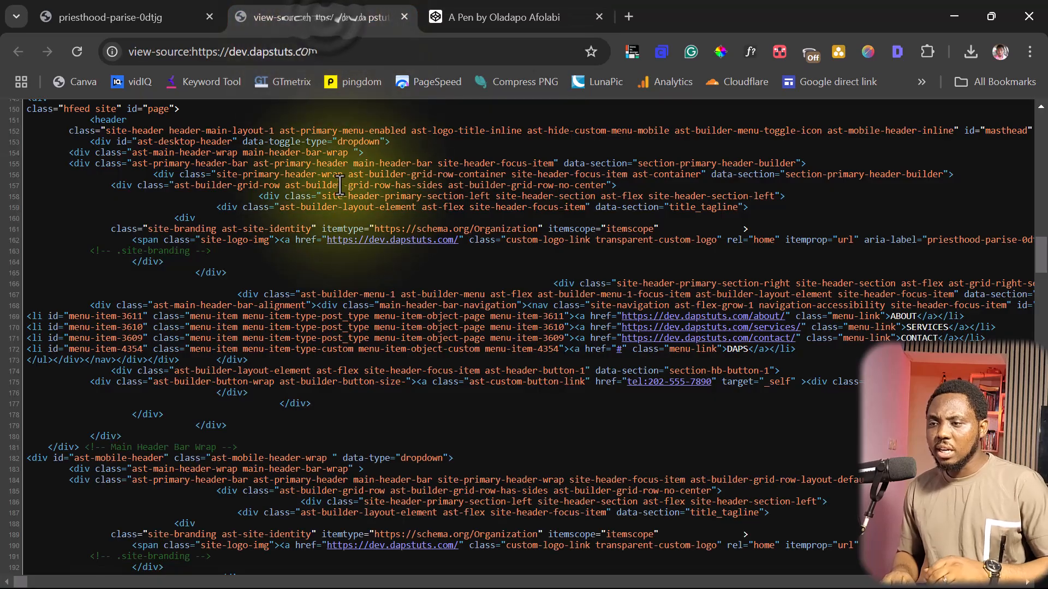
pyautogui.press('ctrl+a')
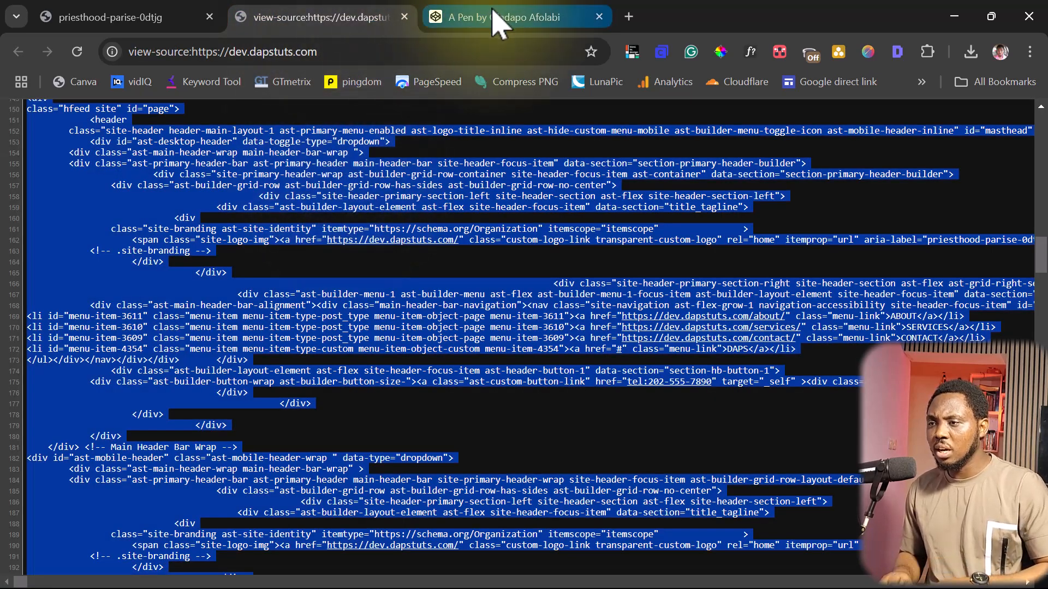
pyautogui.click(515, 17)
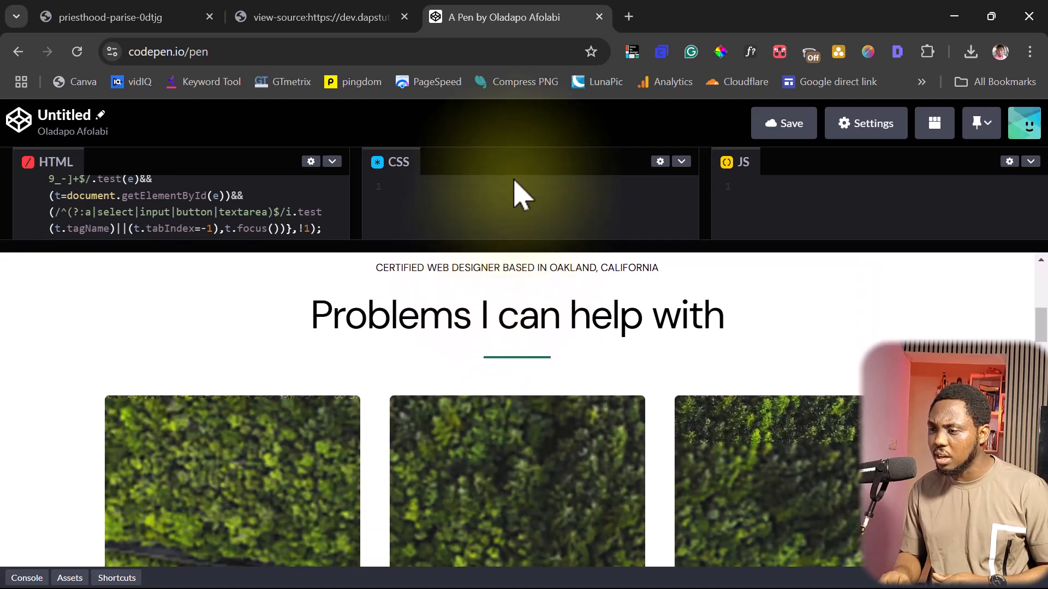
pyautogui.scroll(-3)
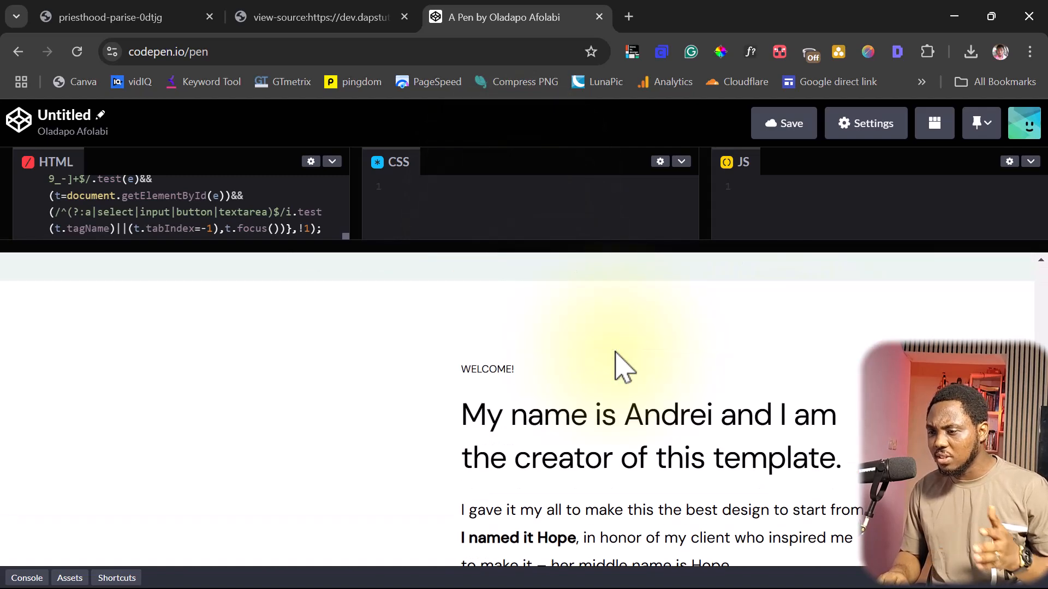
pyautogui.scroll(-3)
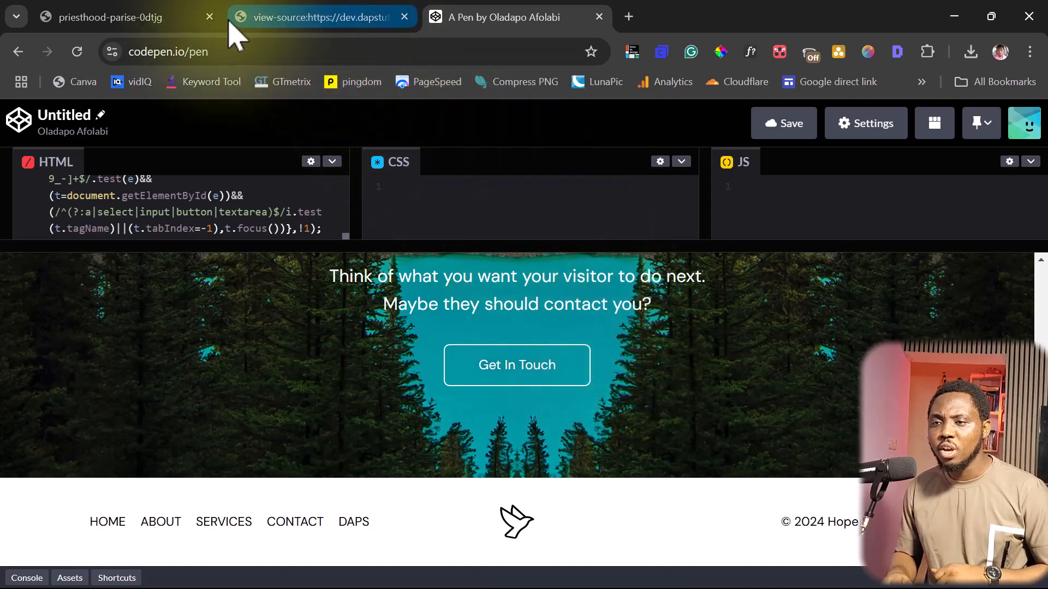
# Step: Return to the dev.dapstuts.com view-source tab showing the header navigation markup
pyautogui.click(321, 17)
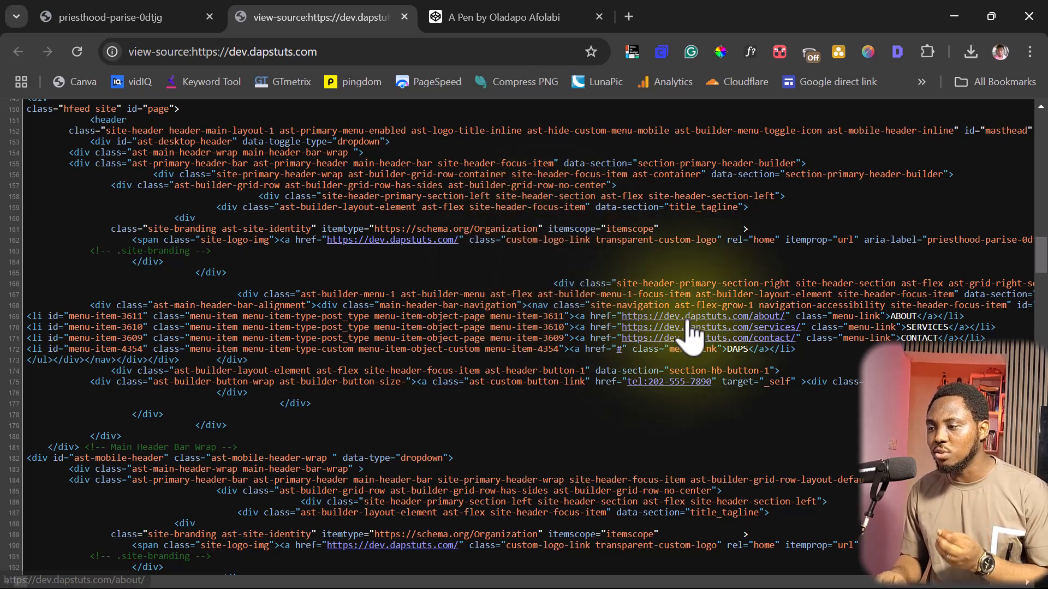
pyautogui.moveTo(551, 317)
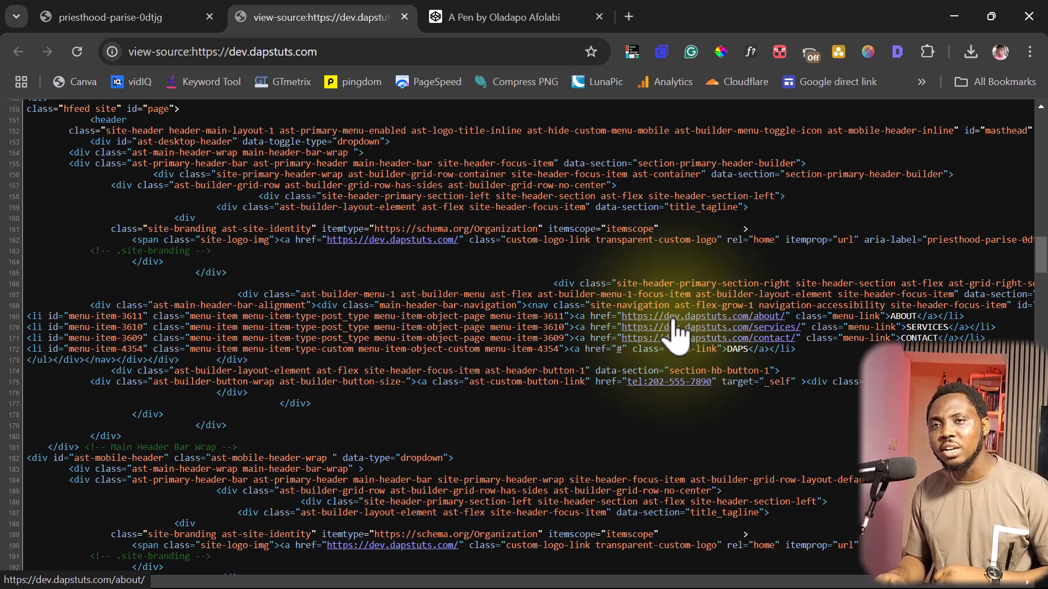
# Step: Save all homepage resources as dev.dapstuts.com.zip via ResourcesSaver, then open its folder
pyautogui.click(120, 17)
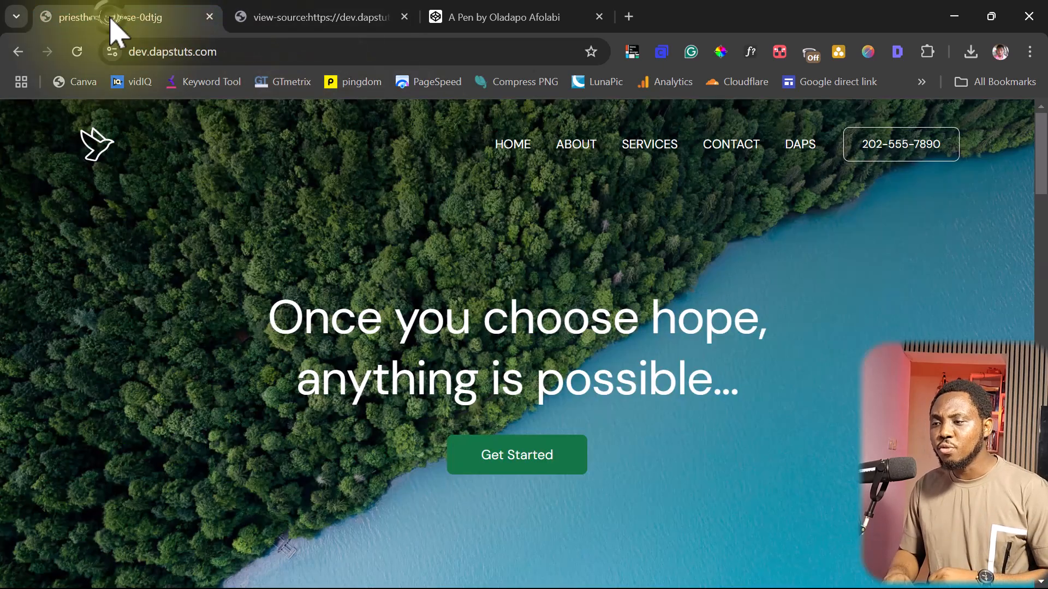
pyautogui.moveTo(240, 384)
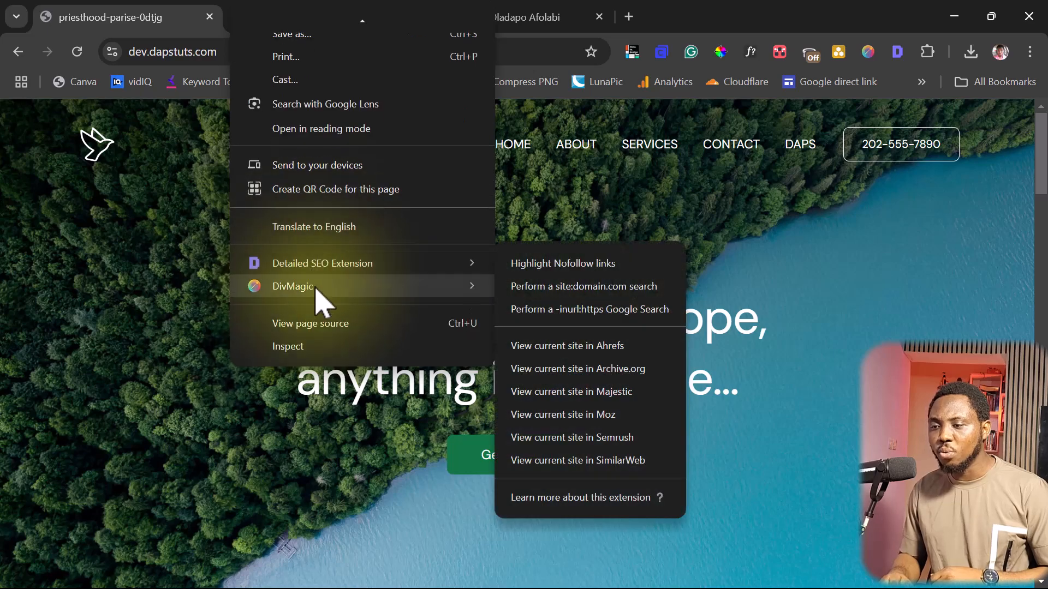
pyautogui.click(310, 322)
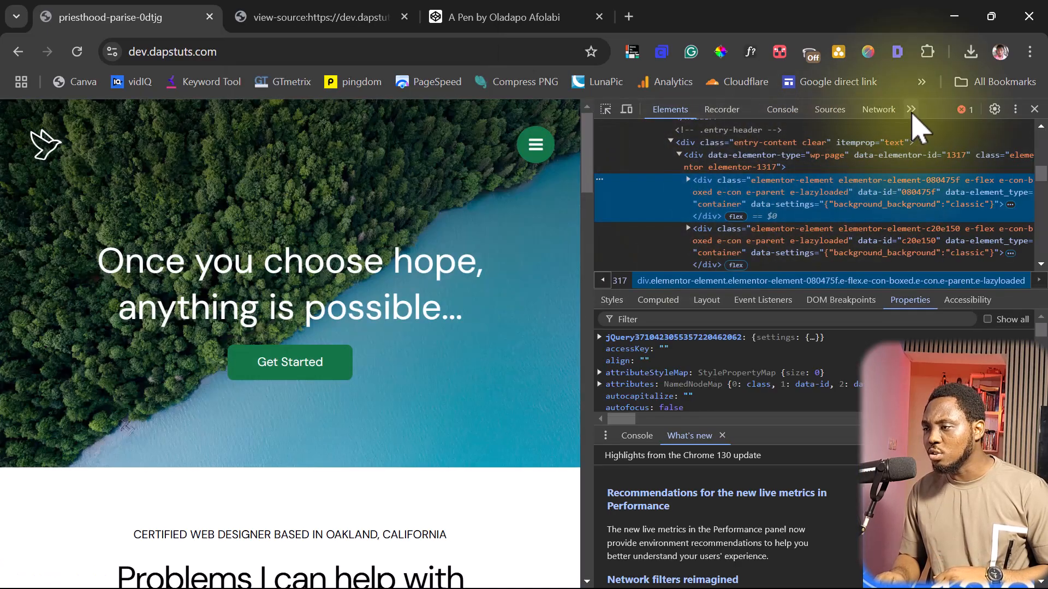
pyautogui.click(910, 110)
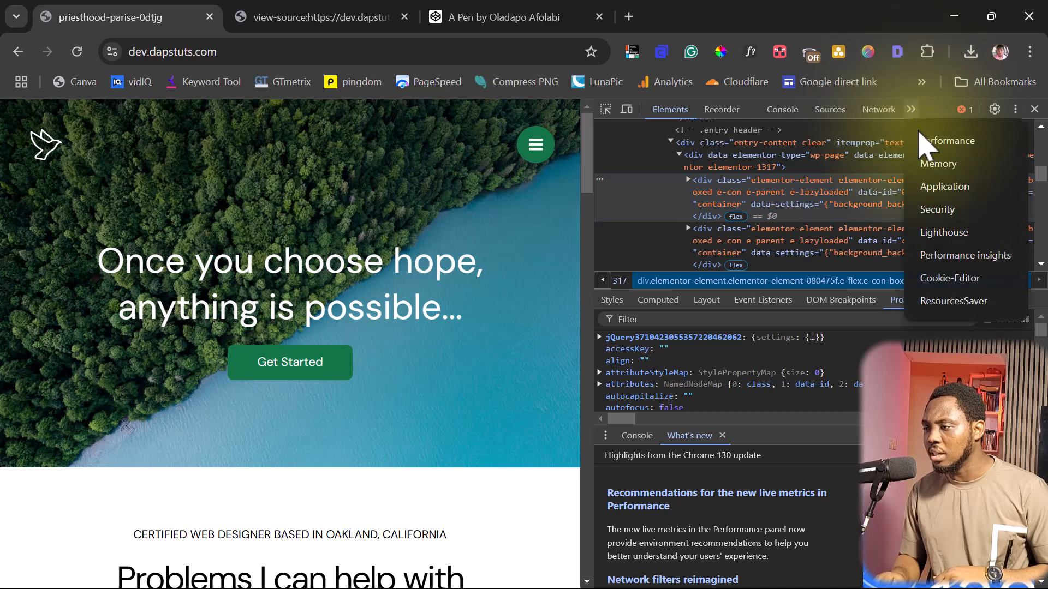
pyautogui.click(780, 109)
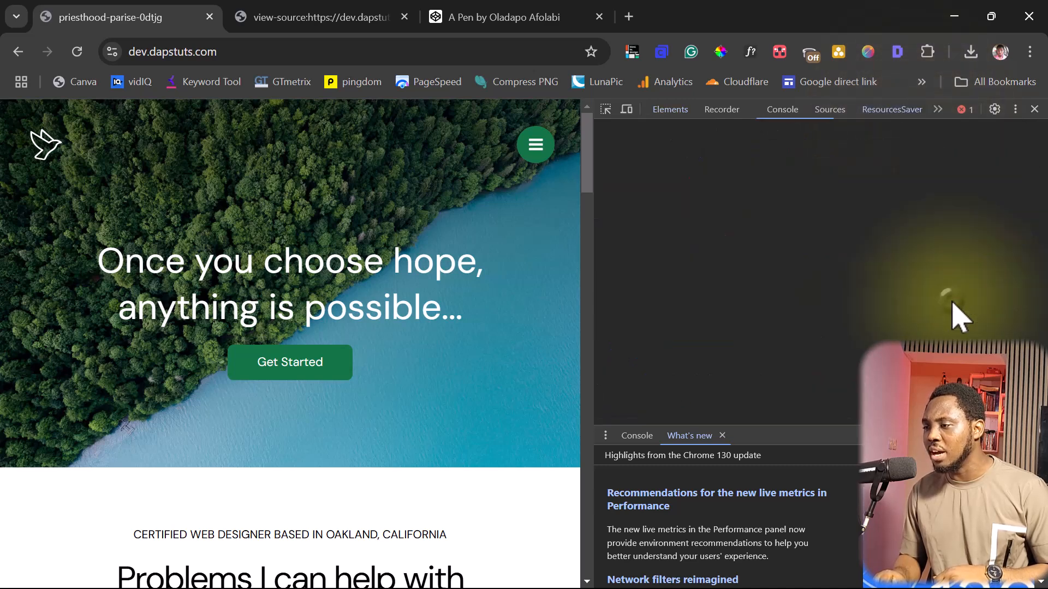
pyautogui.click(891, 109)
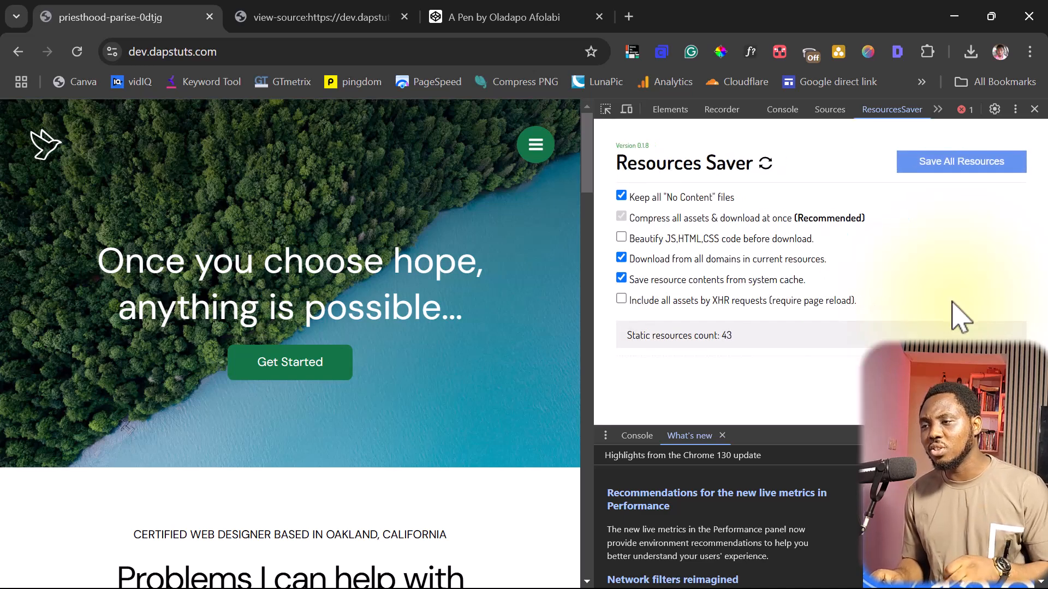
pyautogui.click(961, 161)
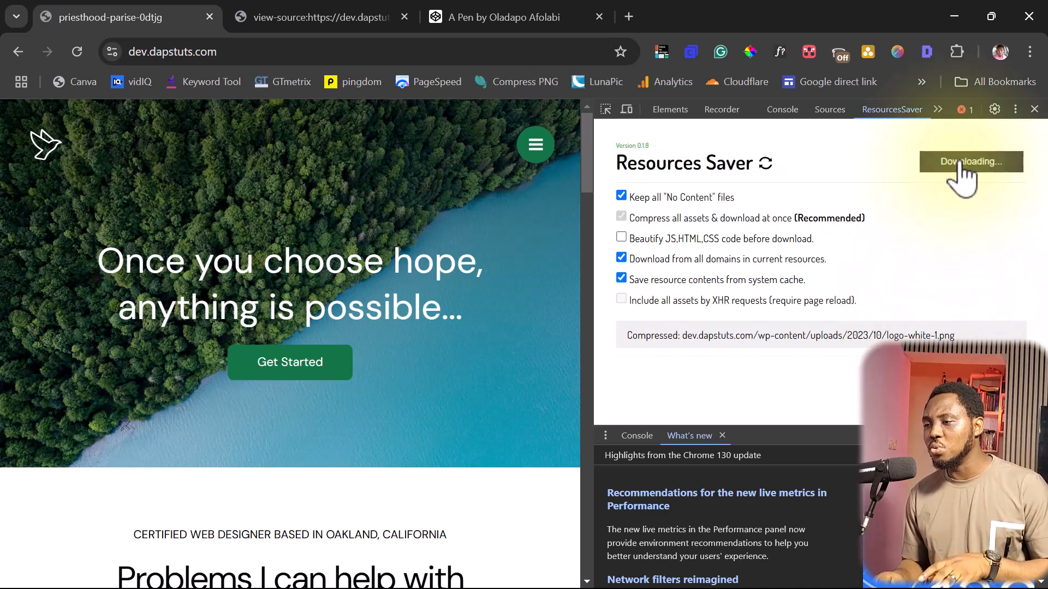
pyautogui.click(970, 161)
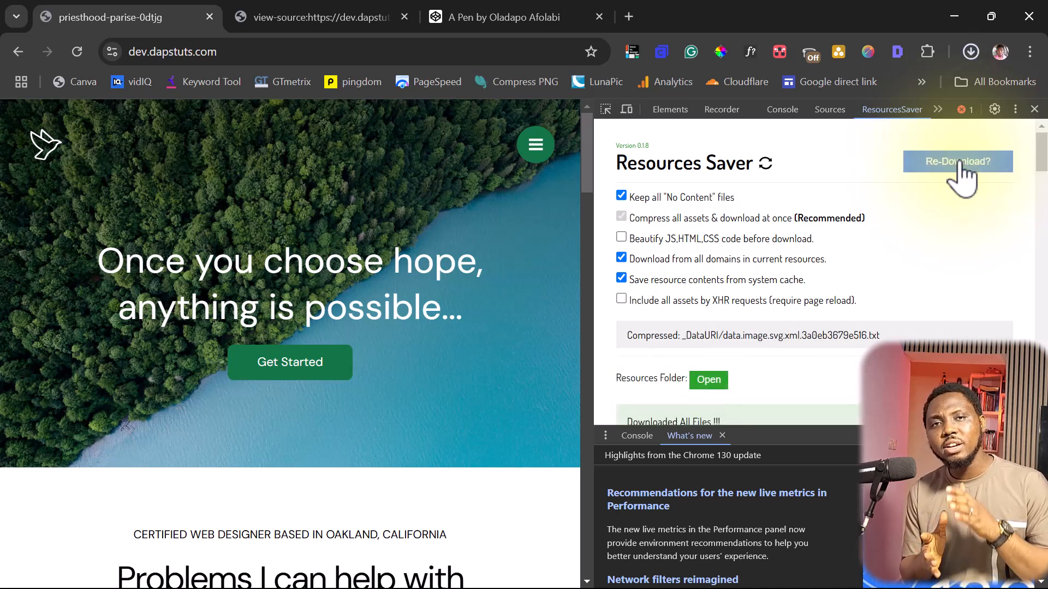
pyautogui.click(957, 161)
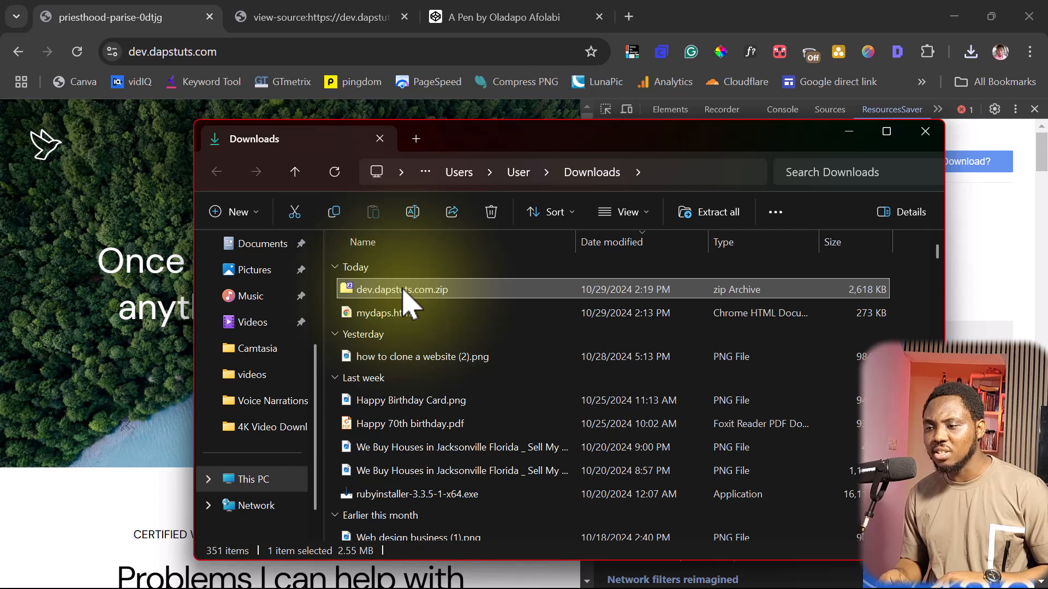
# Step: Extract dev.dapstuts.com.zip and open the extracted dev.dapstuts.com folder
pyautogui.rightClick(402, 289)
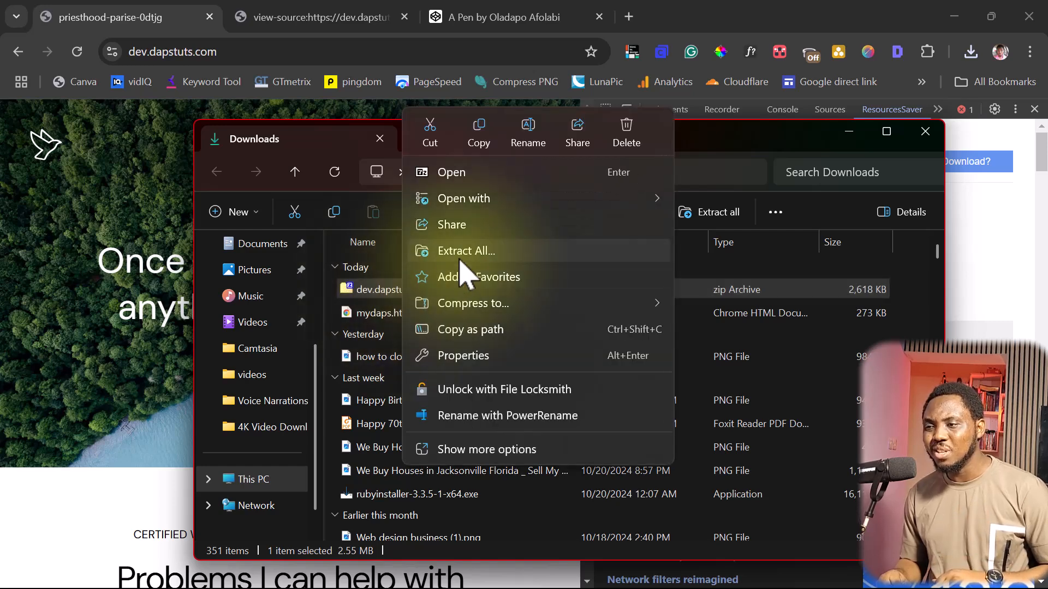
pyautogui.click(466, 250)
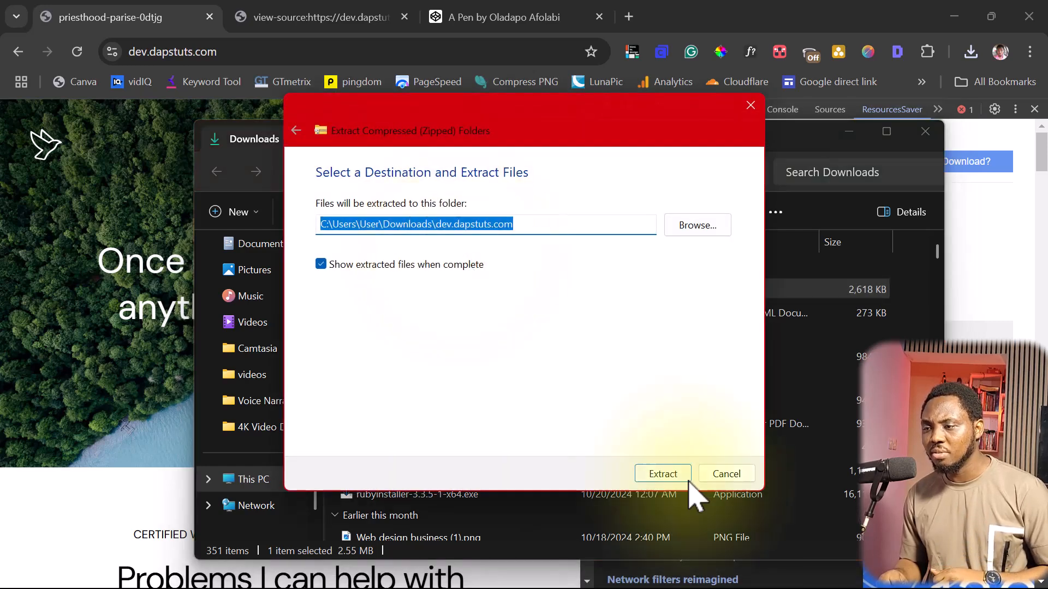
pyautogui.click(661, 474)
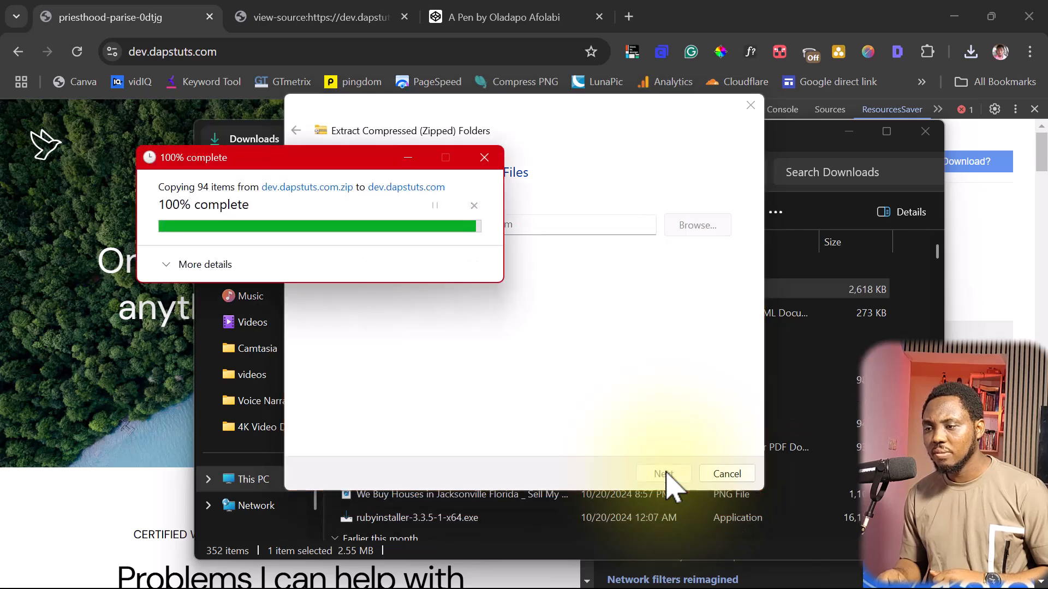
pyautogui.click(661, 474)
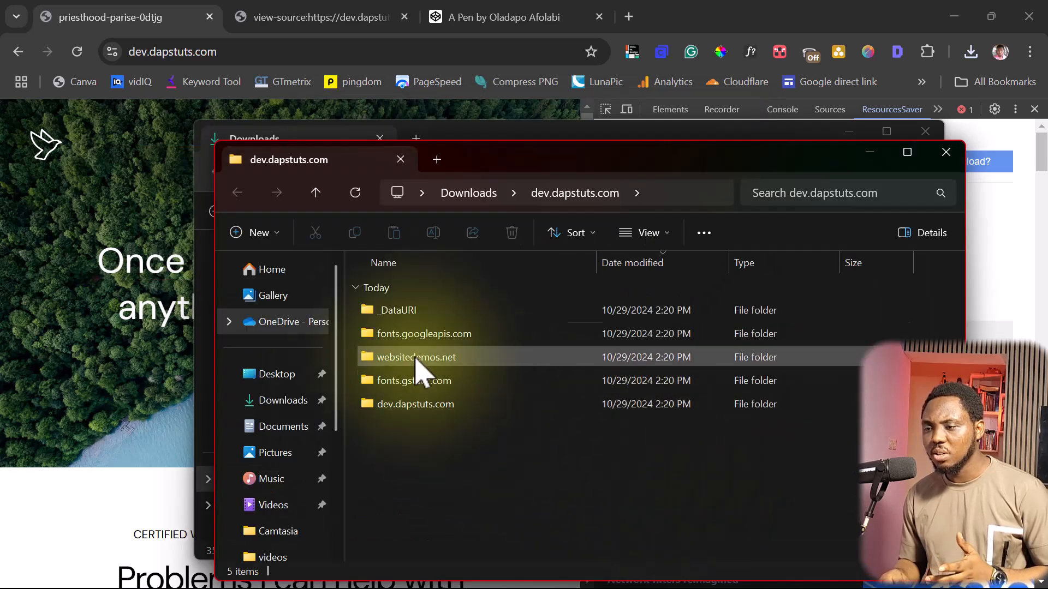
pyautogui.click(416, 404)
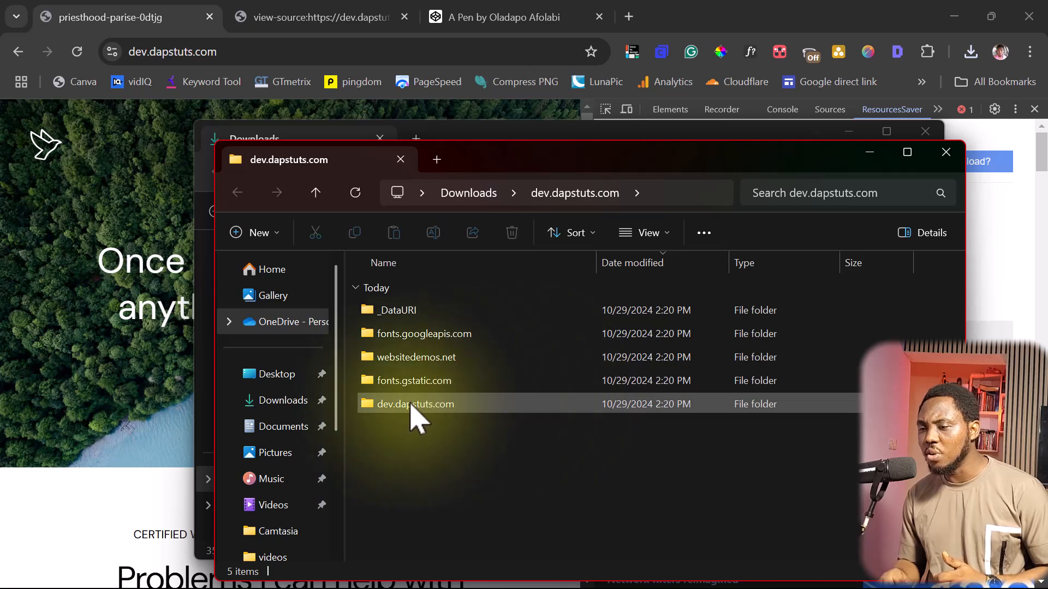
pyautogui.doubleClick(416, 404)
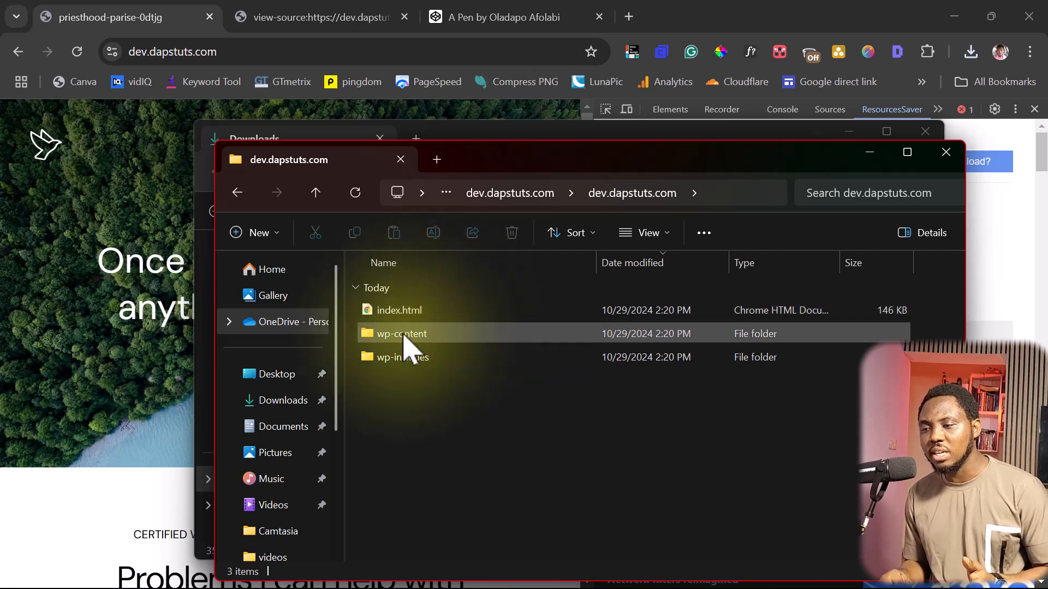
pyautogui.moveTo(410, 369)
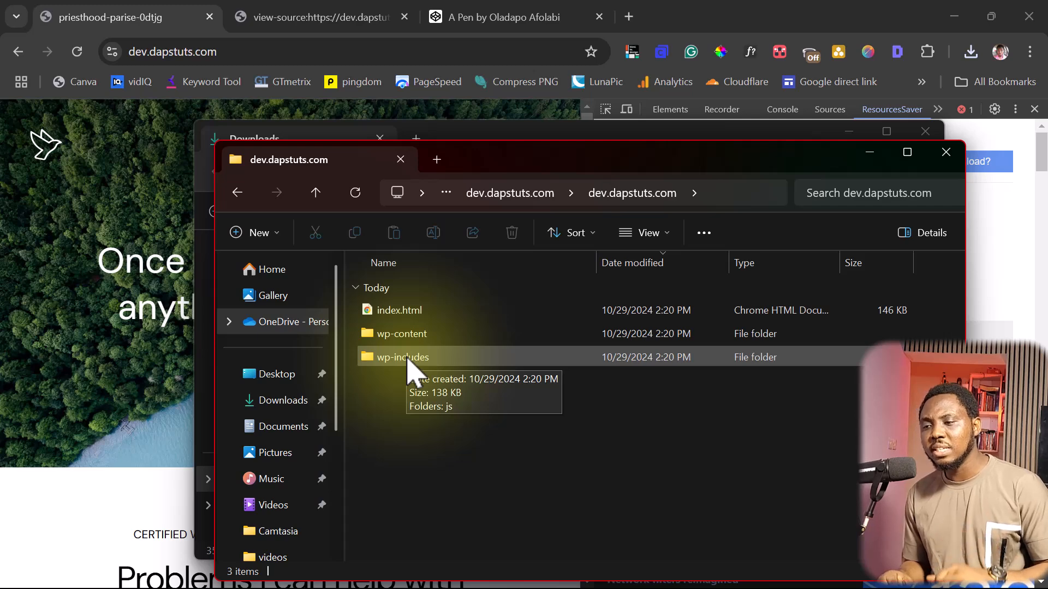
# Step: Browse wp-content uploads and its 2023 folder, then return to the site folder
pyautogui.doubleClick(399, 334)
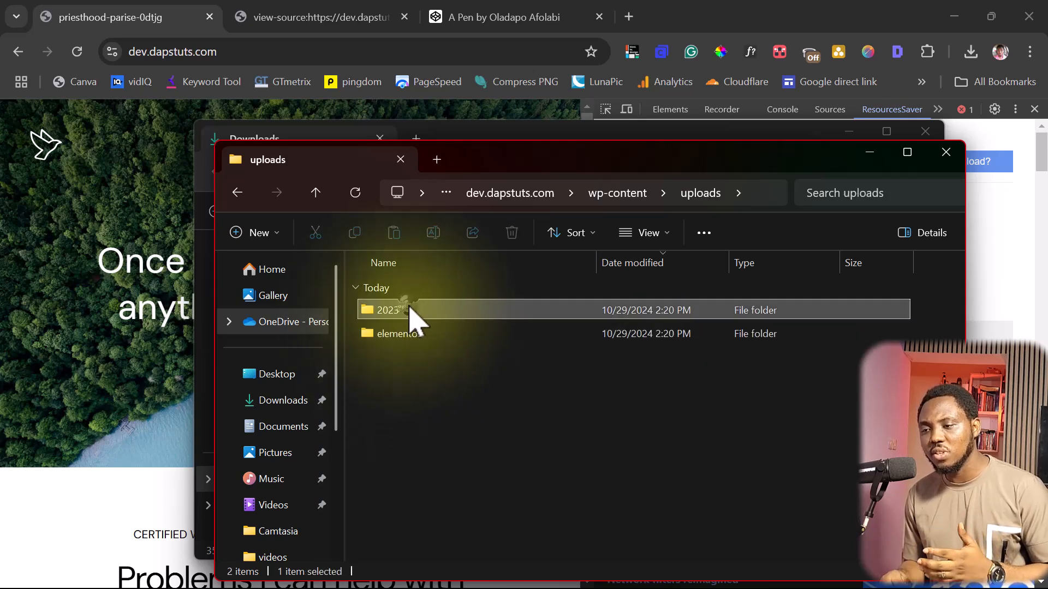
pyautogui.doubleClick(387, 310)
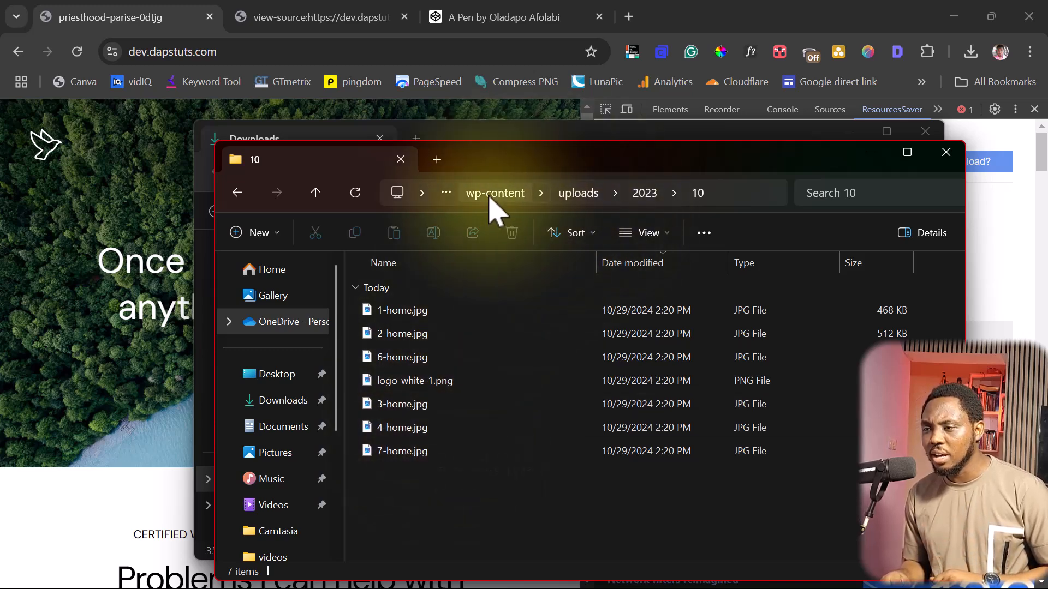
pyautogui.click(494, 194)
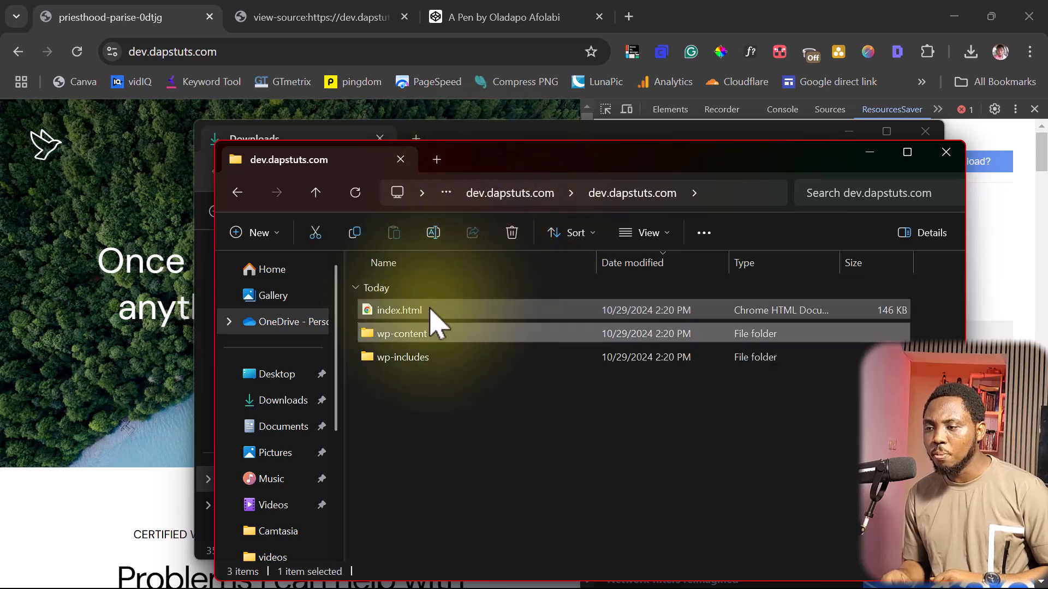
# Step: Open the local index.html in Chrome, scroll its sections, and follow the About link
pyautogui.doubleClick(398, 310)
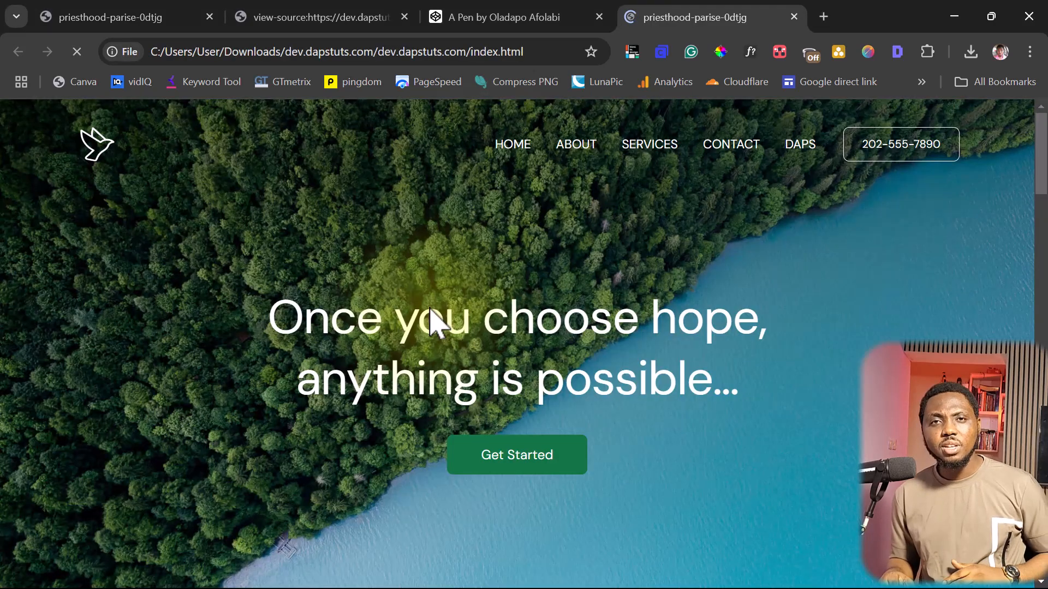
pyautogui.scroll(-3)
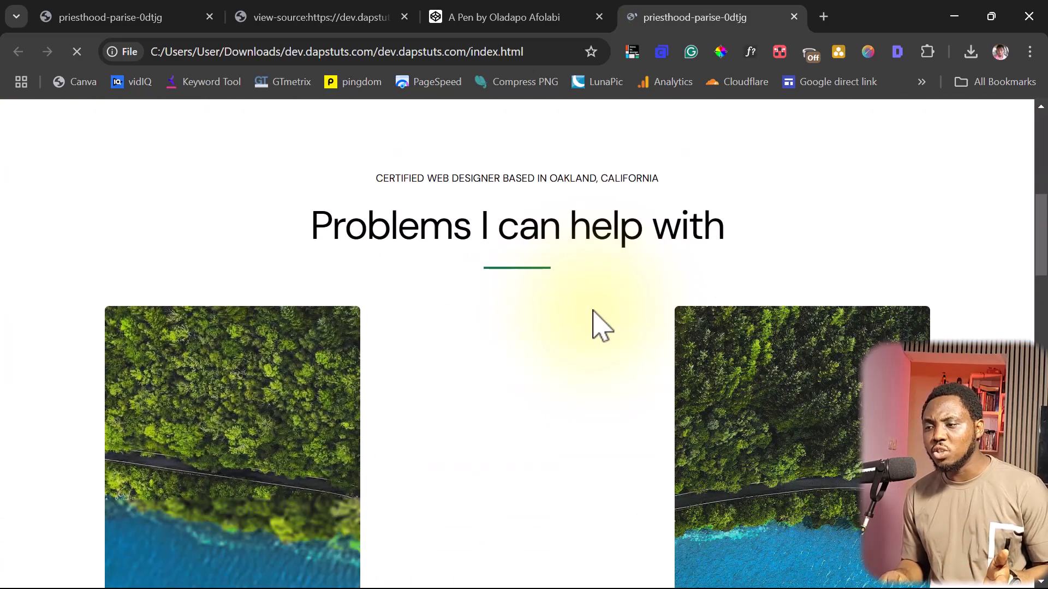
pyautogui.scroll(-3)
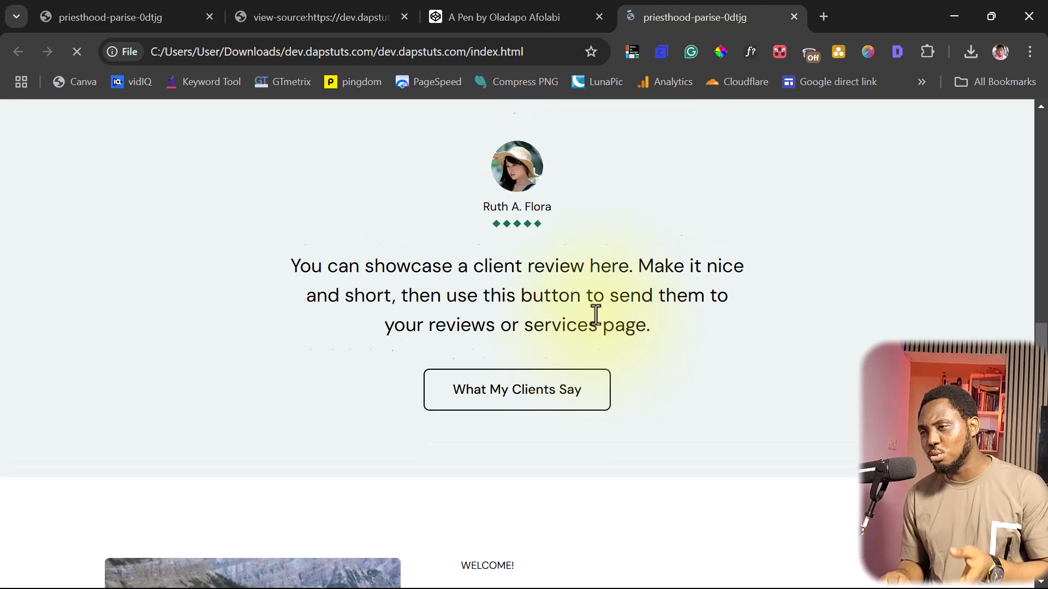
pyautogui.scroll(3)
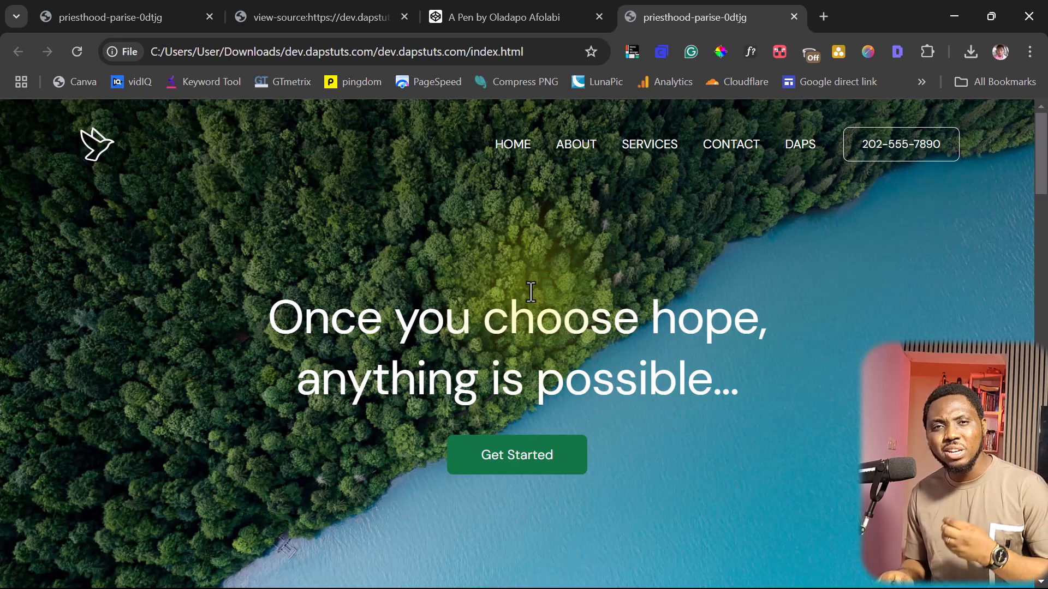
pyautogui.moveTo(575, 143)
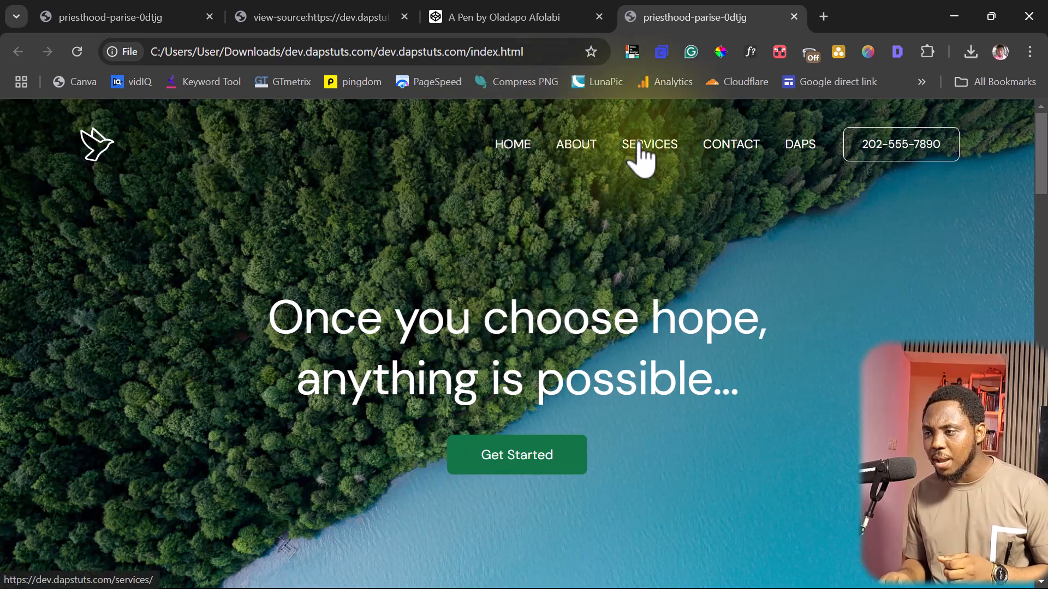
pyautogui.moveTo(512, 161)
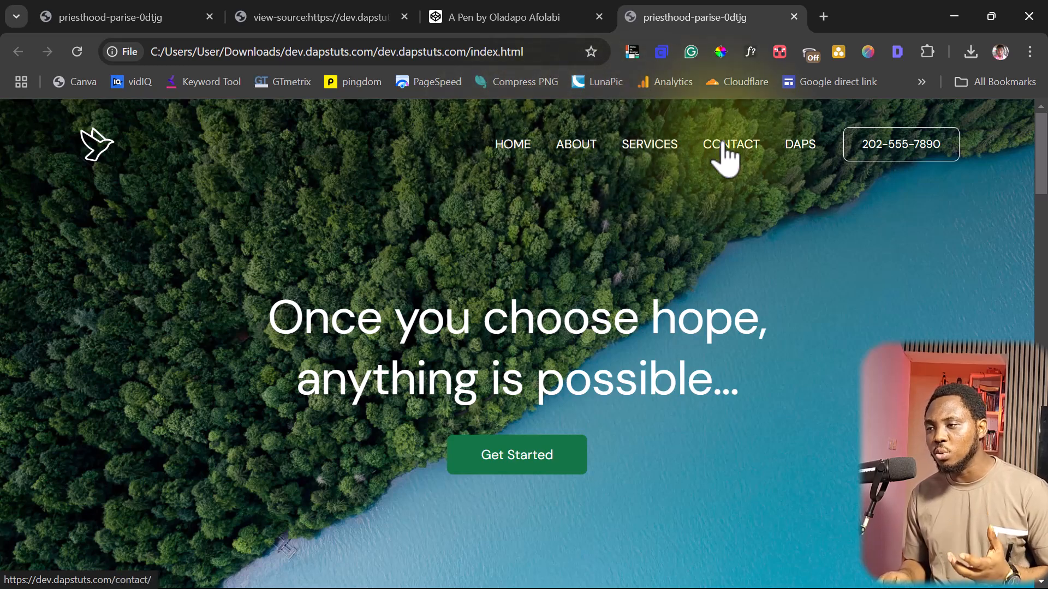
pyautogui.click(575, 144)
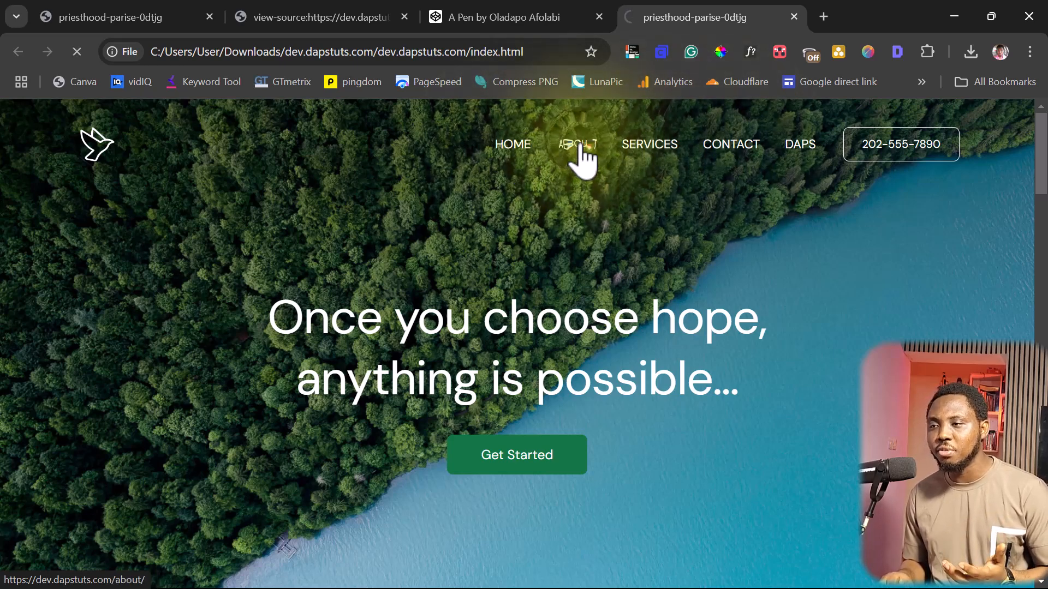
pyautogui.click(576, 144)
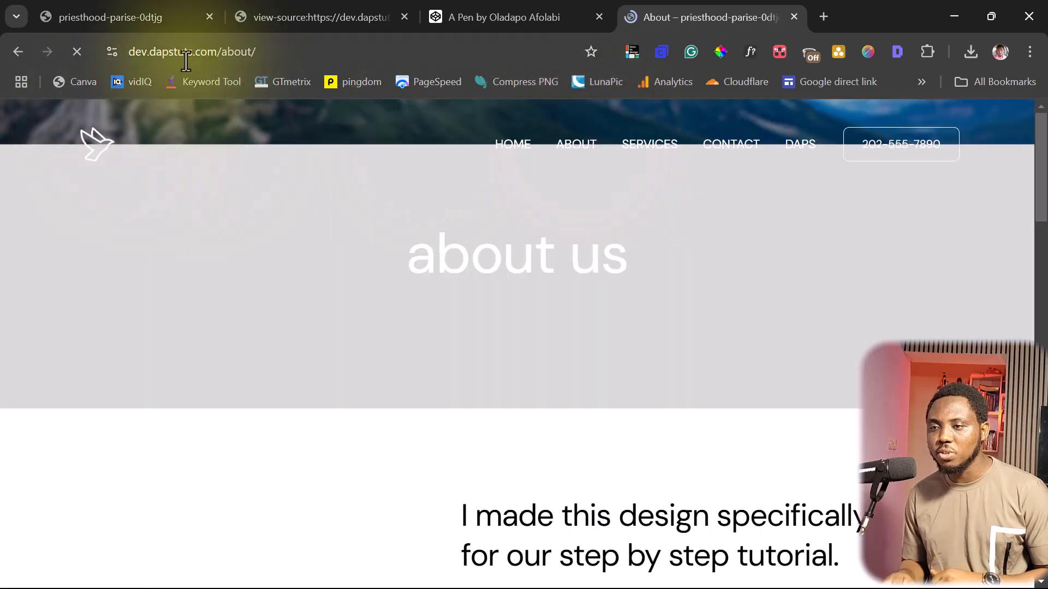